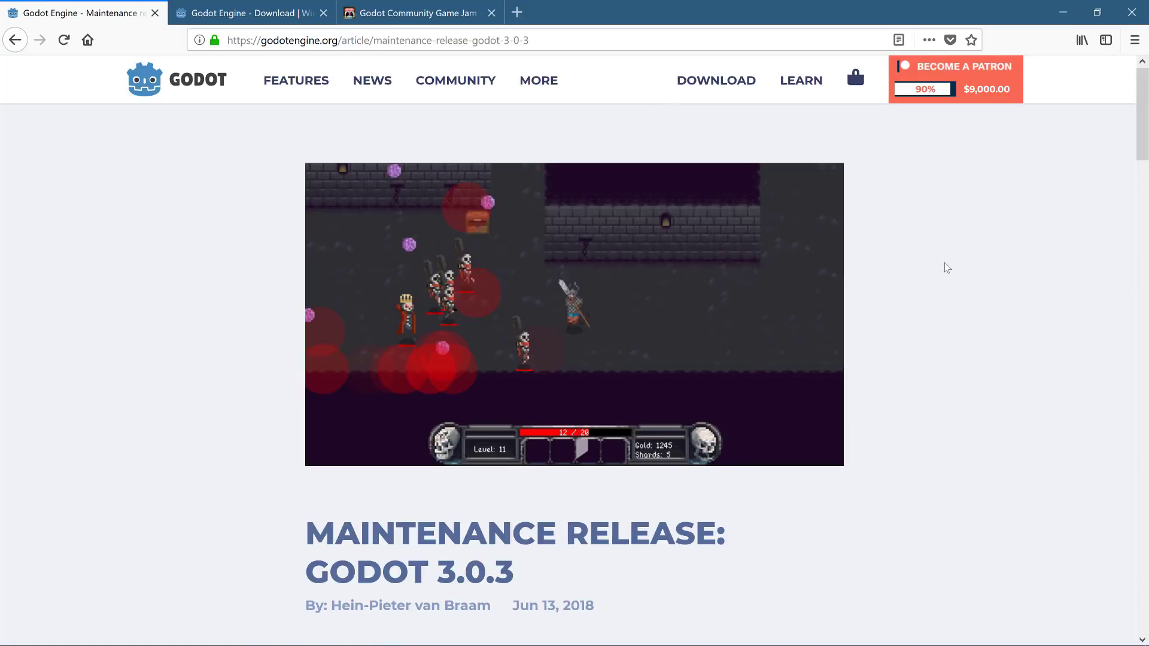
Zoom in on the 3.0.3 article, highlight the C# export passage, then show the Windows download tab
scroll("down", 3)
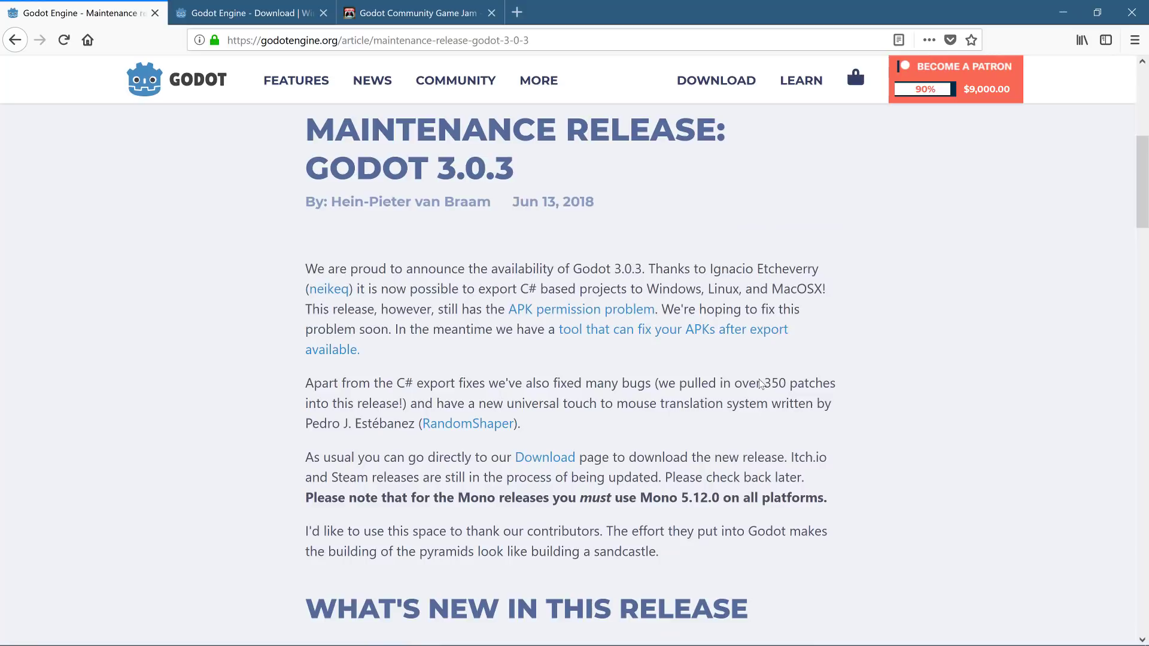
key("ctrl+plus")
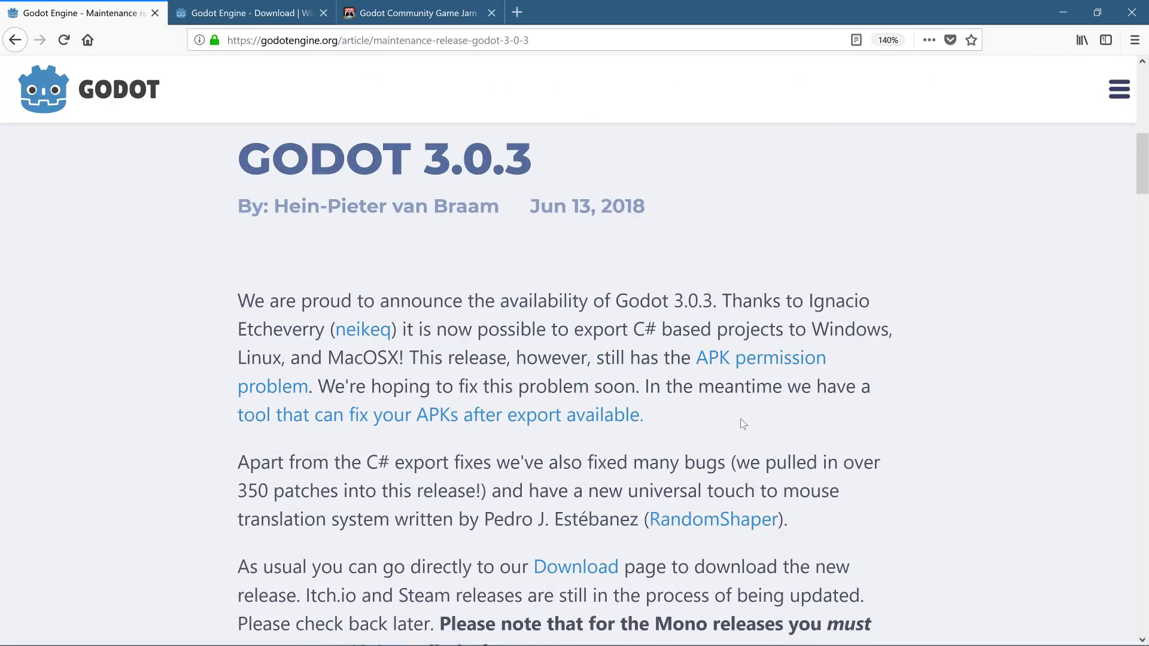
scroll("down", 3)
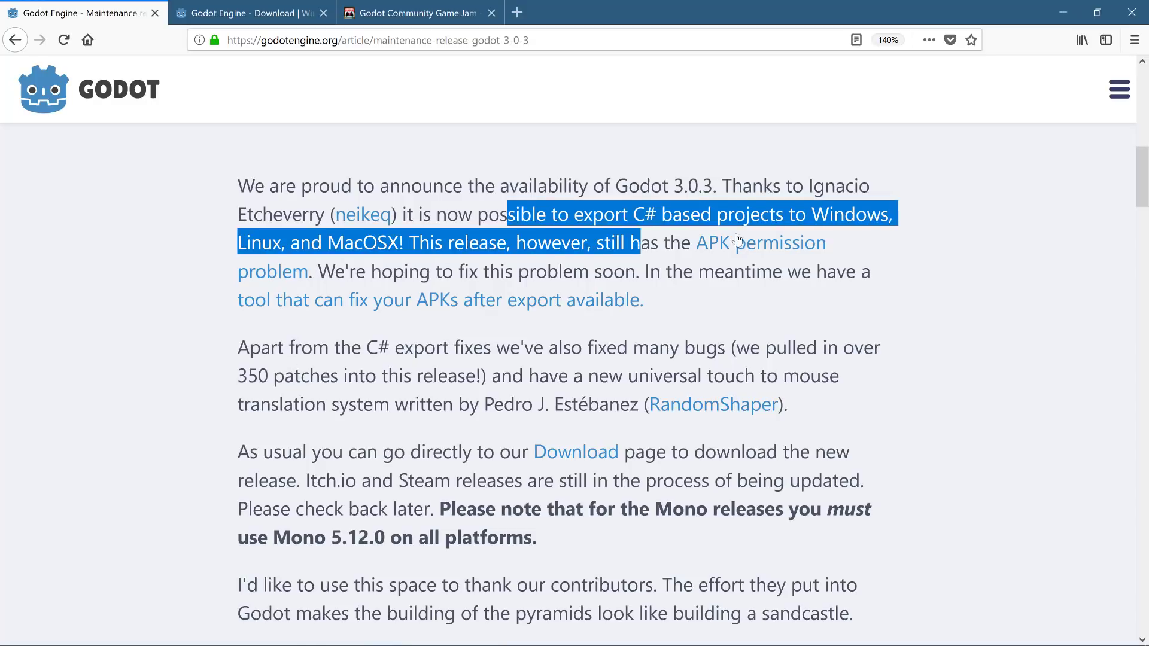
left_click(888, 40)
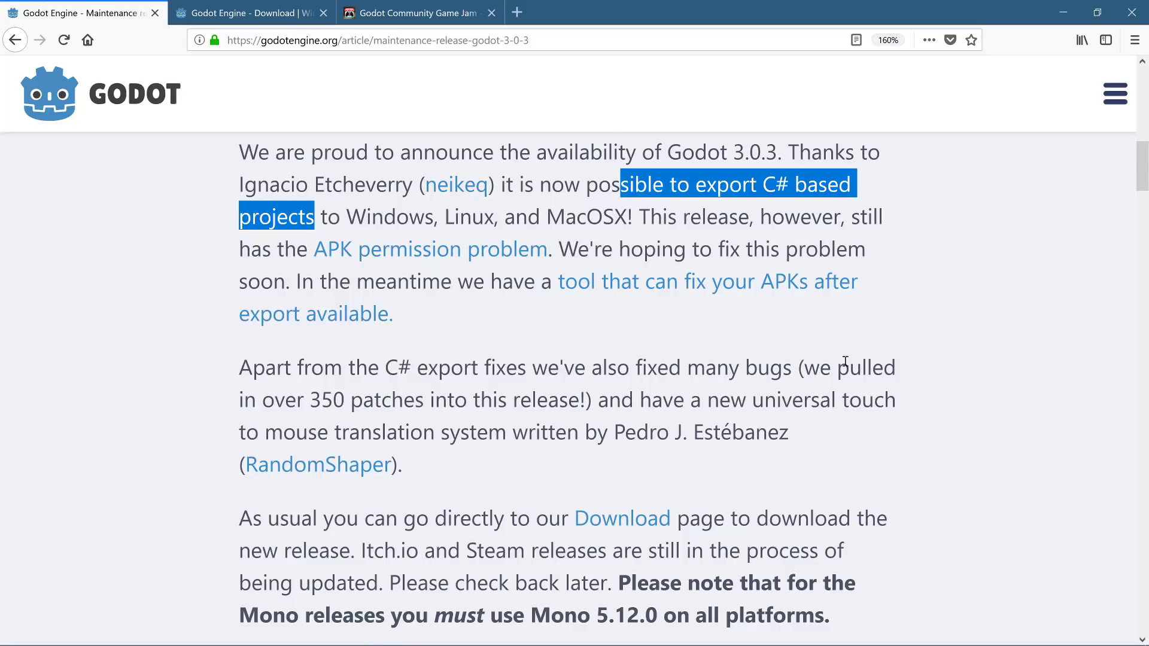
left_click(249, 13)
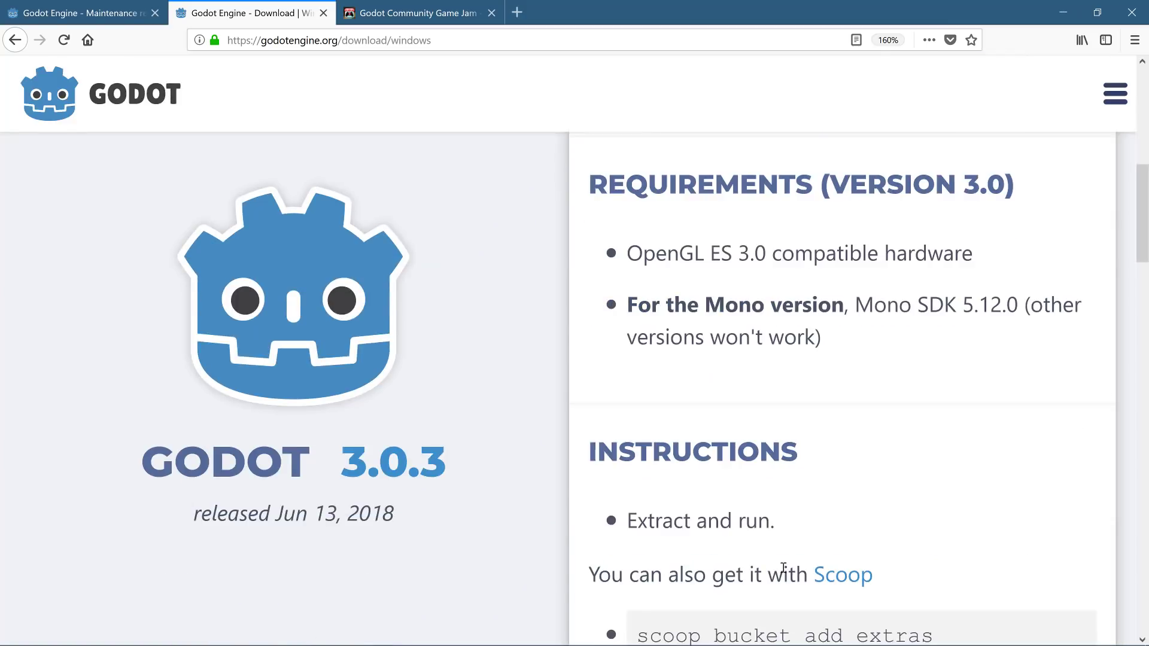
Review the 64-bit, 32-bit and Mono downloads and the Mono SDK 5.12.0 requirement, then return to the article
left_click_drag(627, 304, 823, 336)
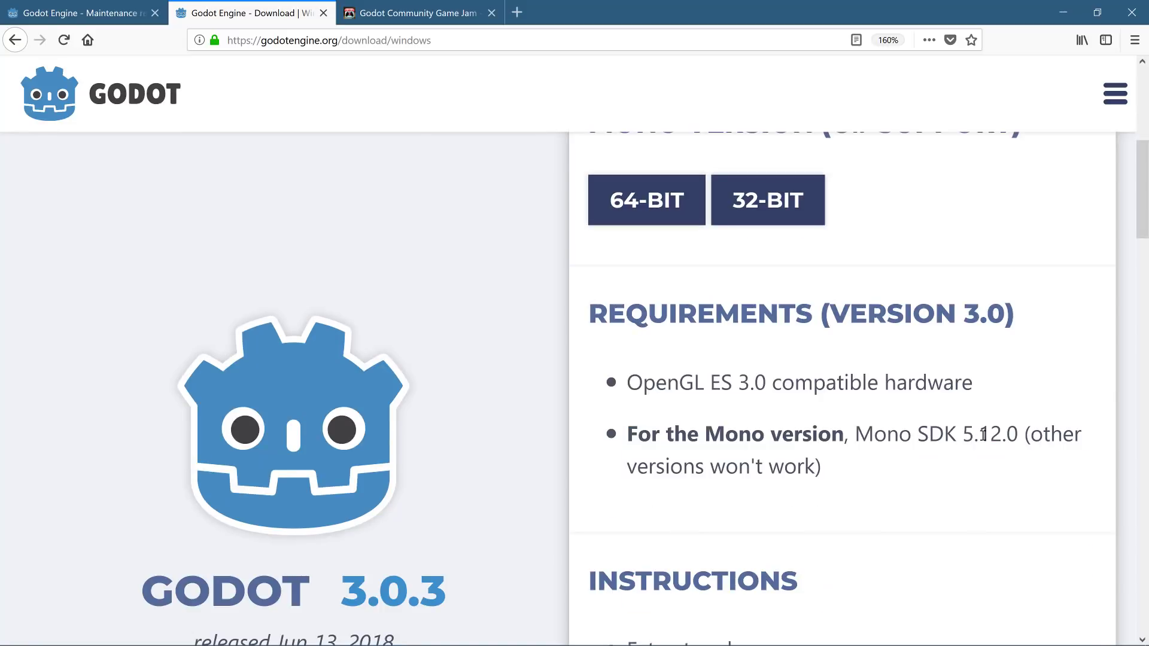
mouse_move(988, 453)
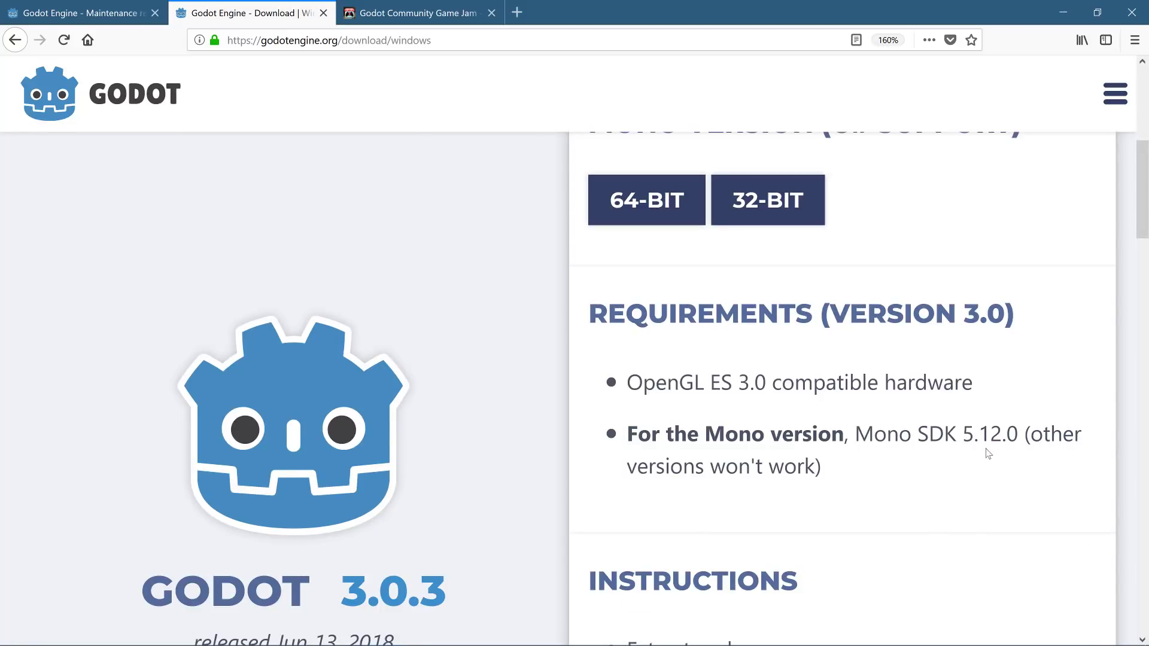
mouse_move(908, 497)
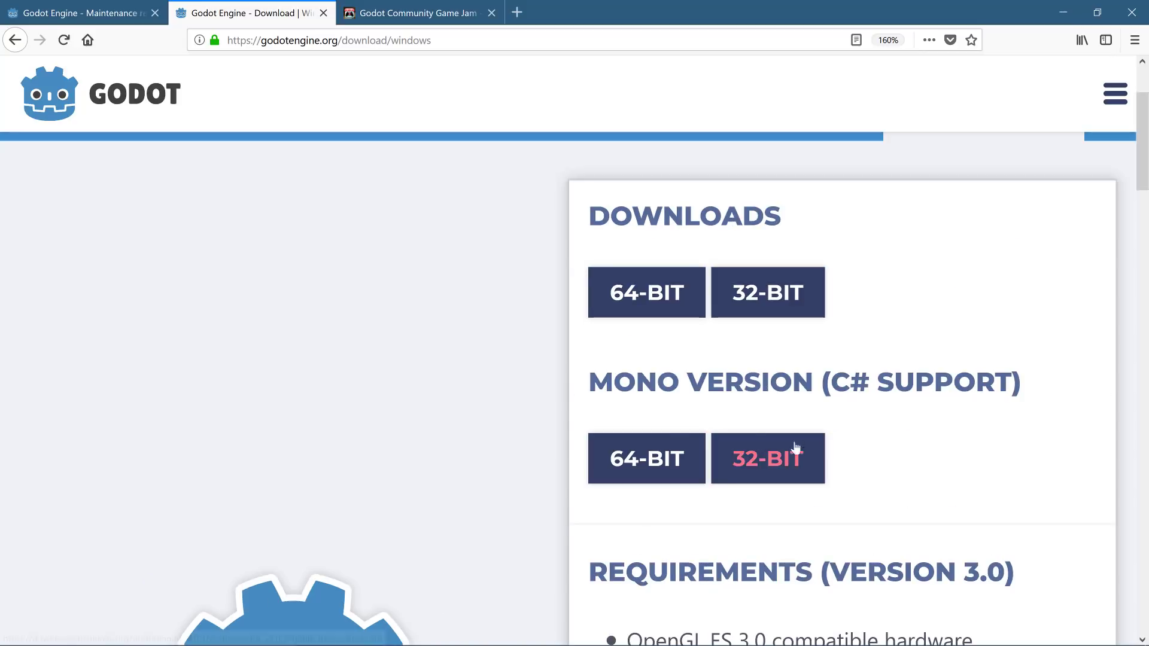
scroll("down", 3)
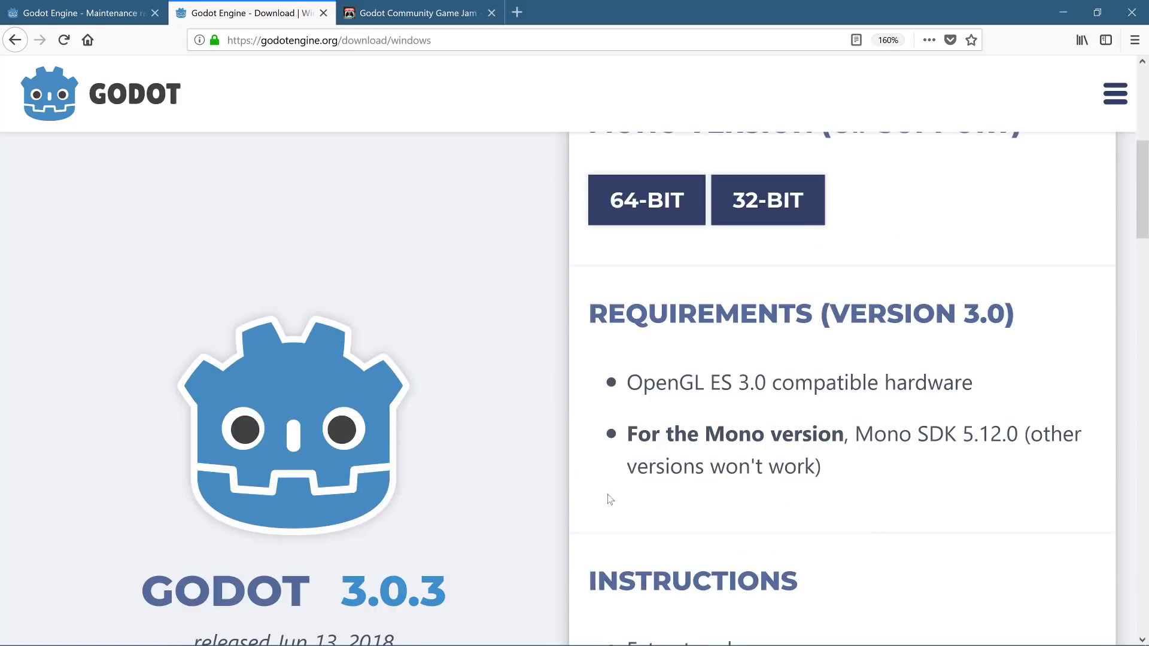
mouse_move(800, 414)
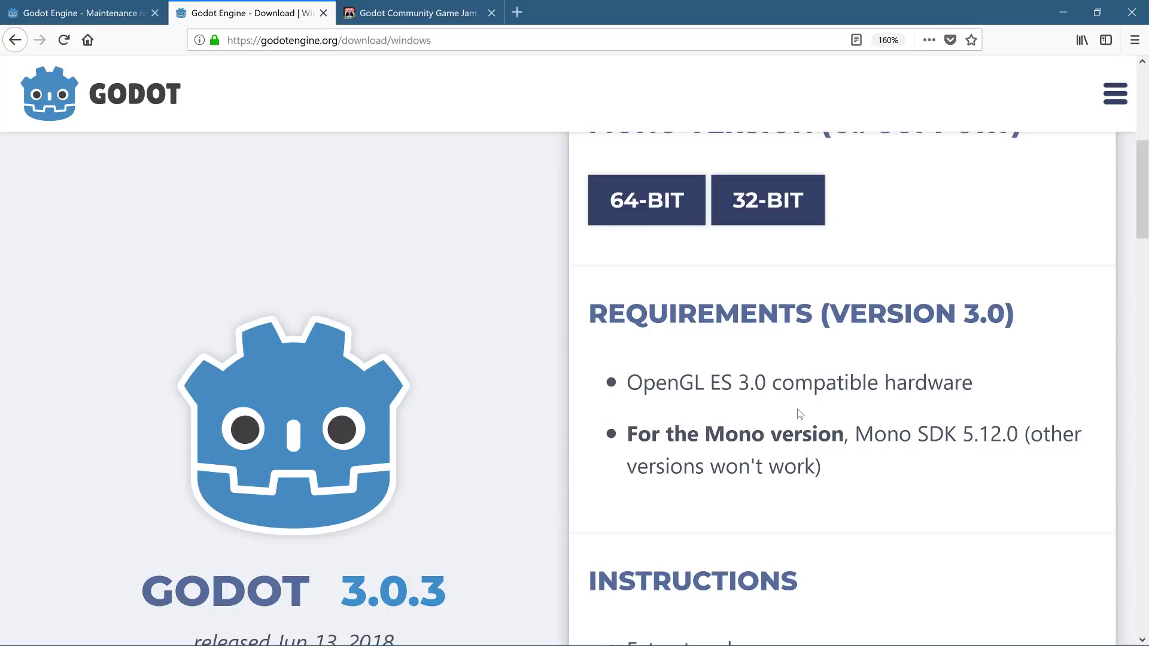
mouse_move(216, 237)
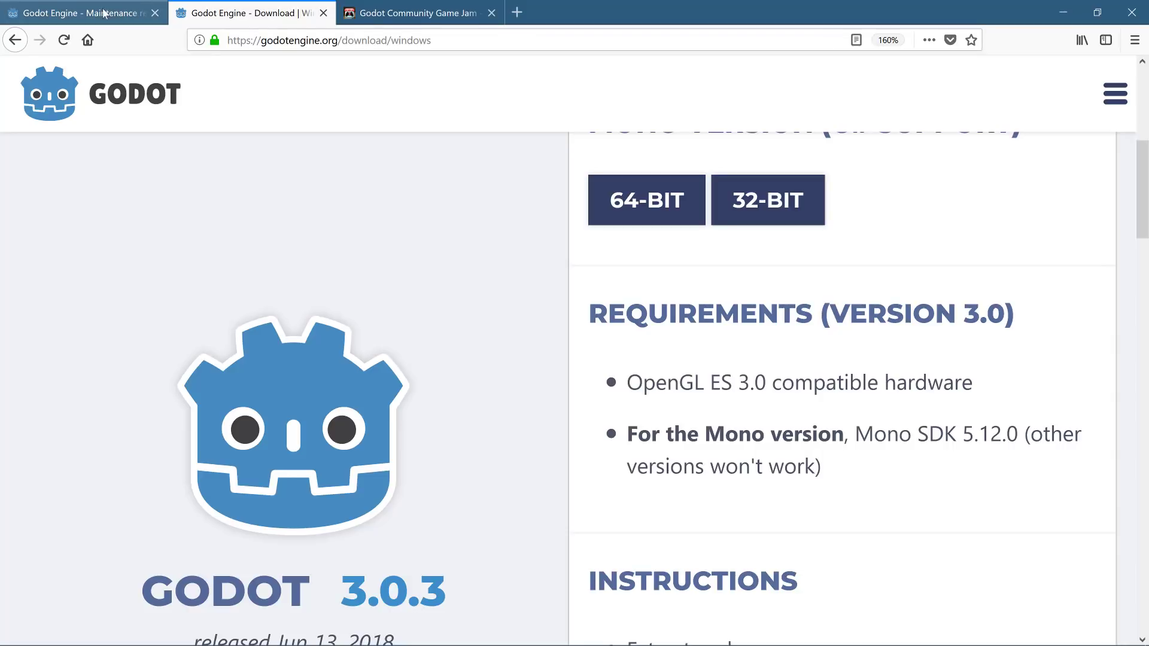
left_click(73, 12)
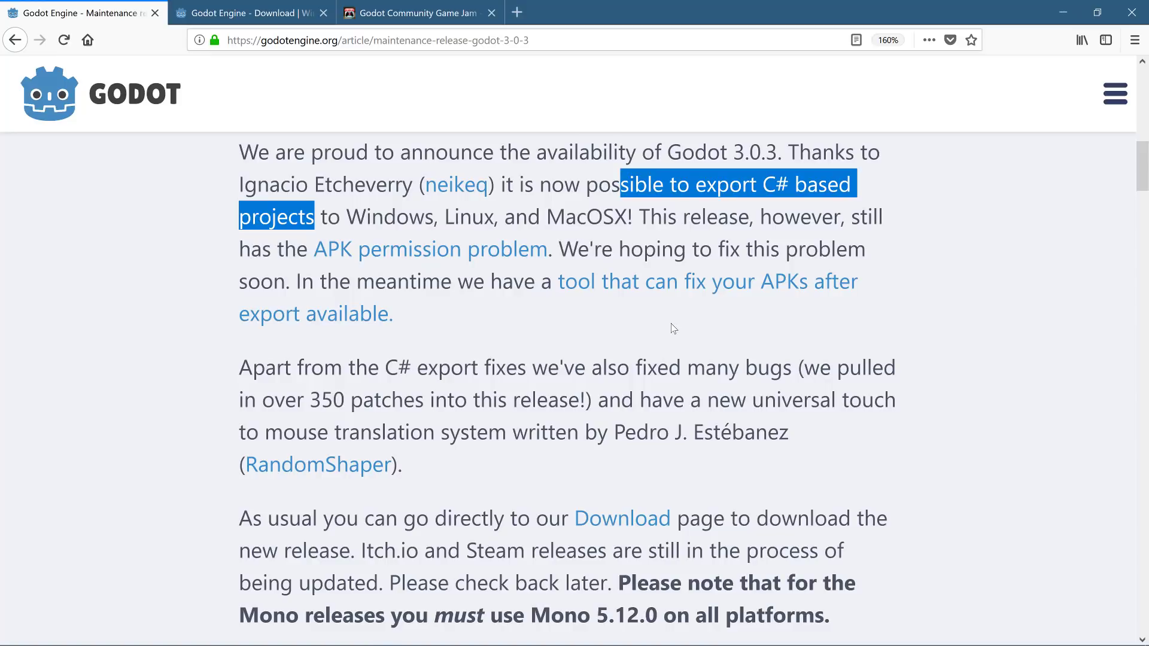
mouse_move(597, 481)
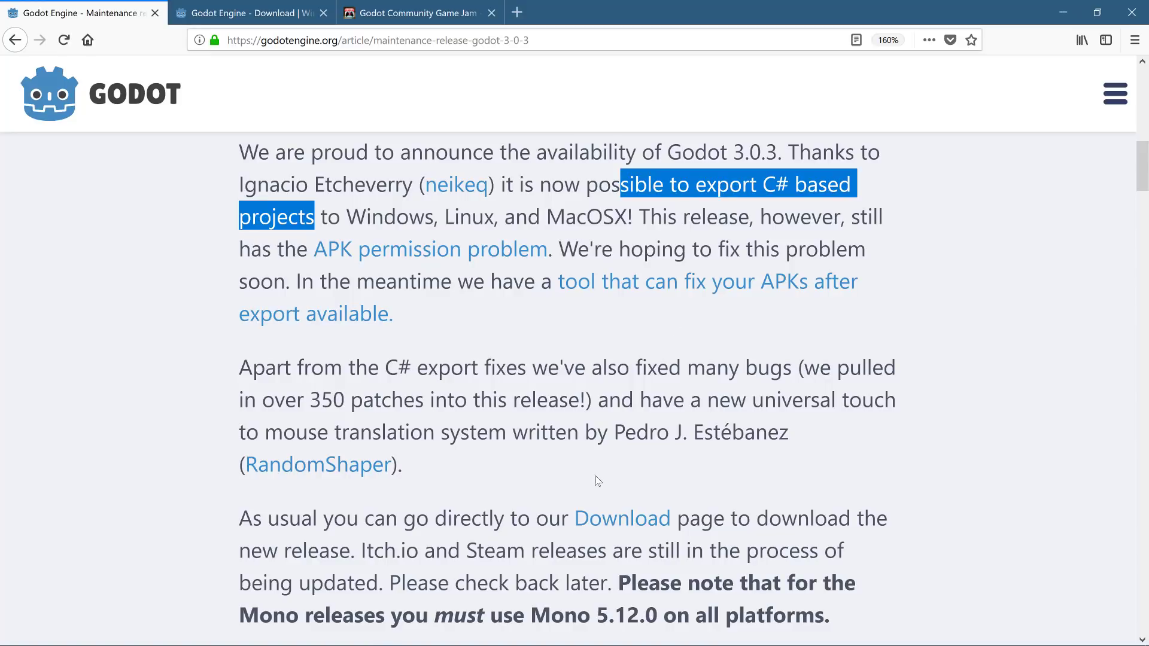
Scroll the new-features list, highlighting 'desktop platforms' in the Mono bullet, to the MD5 reimport note
scroll("down", 3)
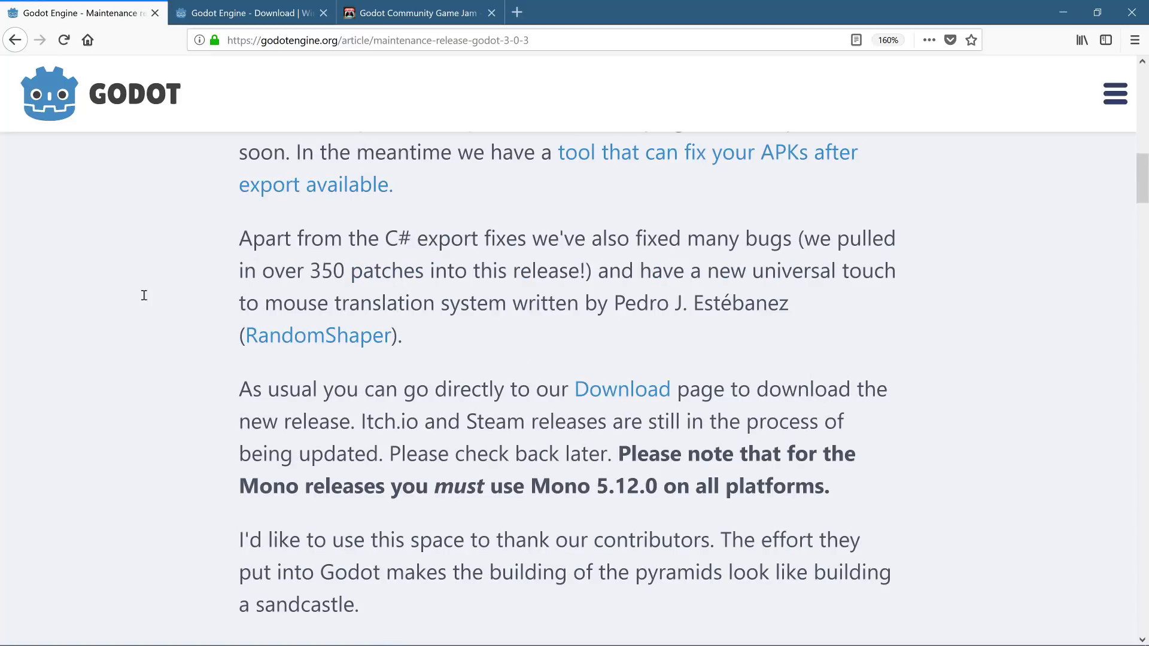
mouse_move(792, 294)
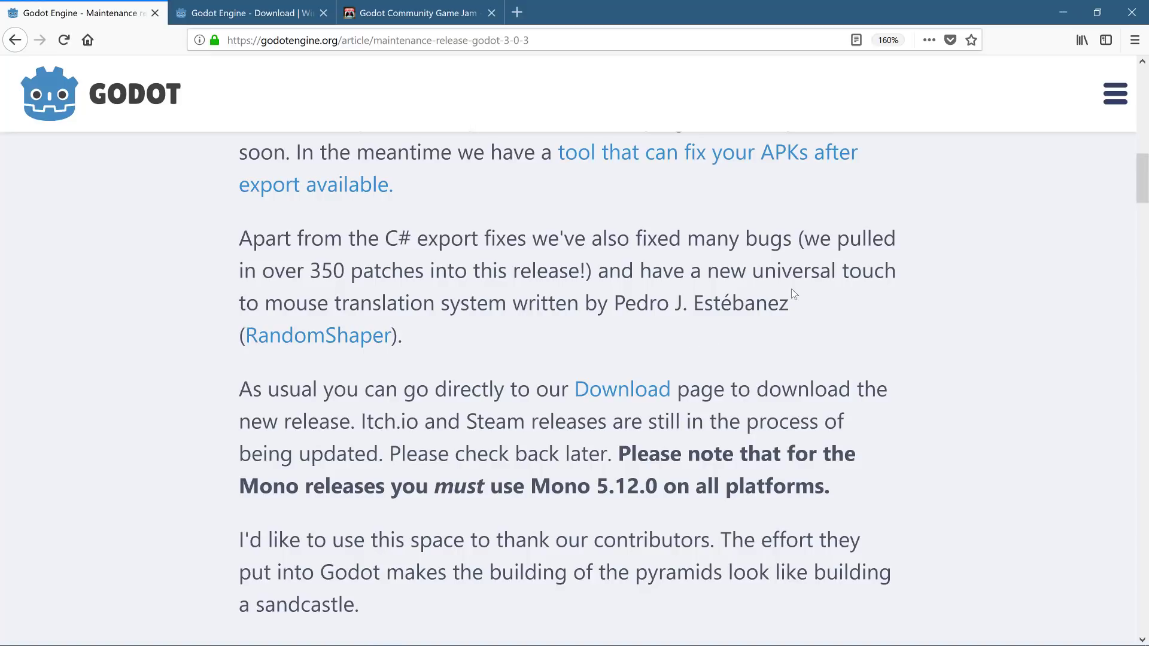
mouse_move(632, 352)
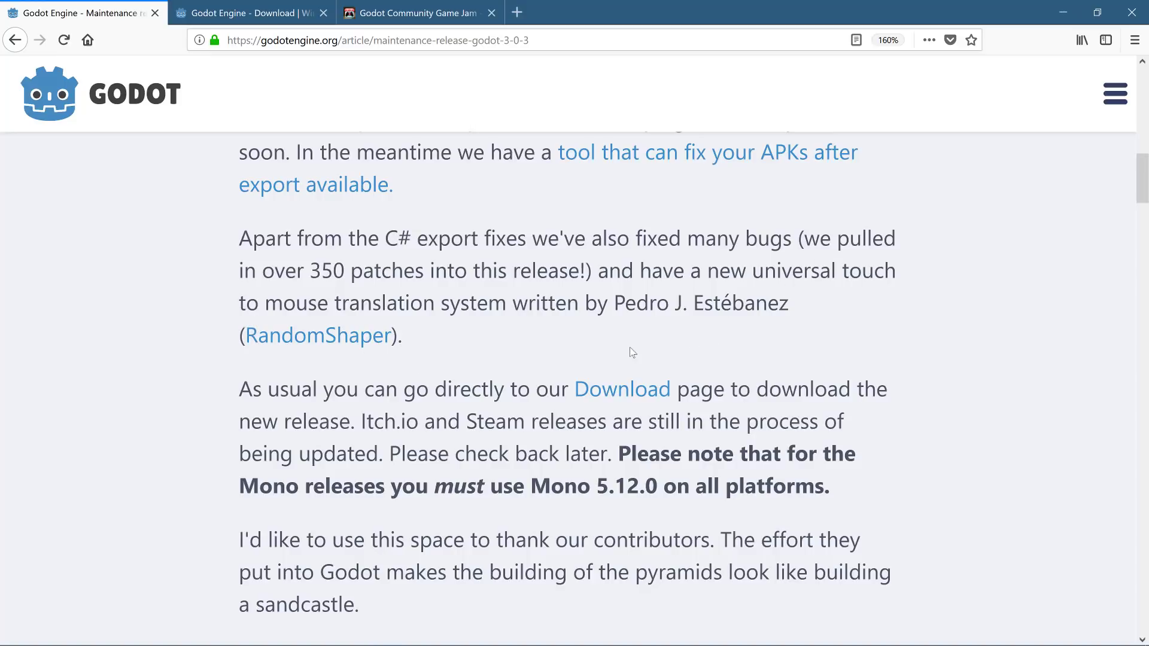
scroll("down", 3)
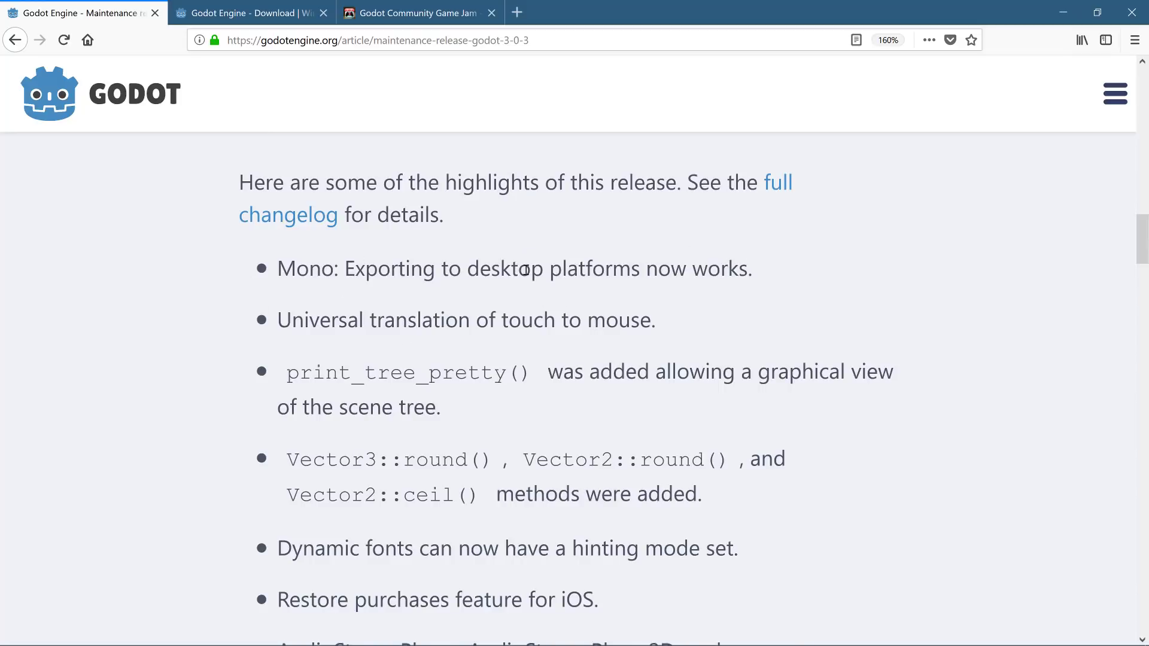
left_click_drag(467, 268, 629, 268)
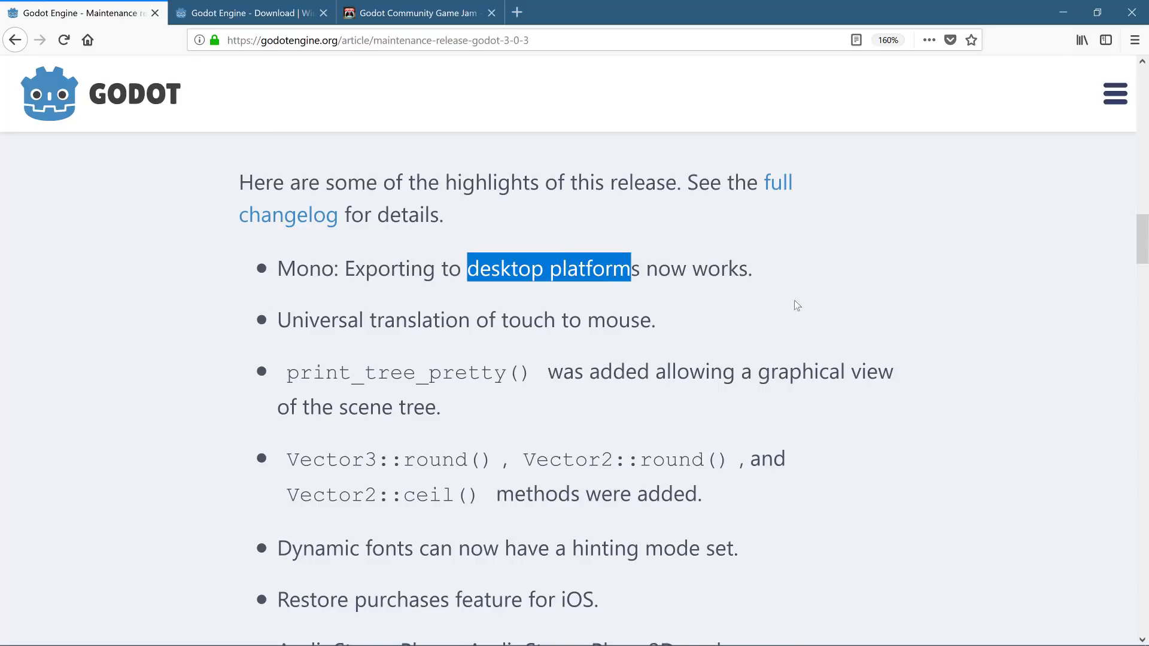
scroll("down", 3)
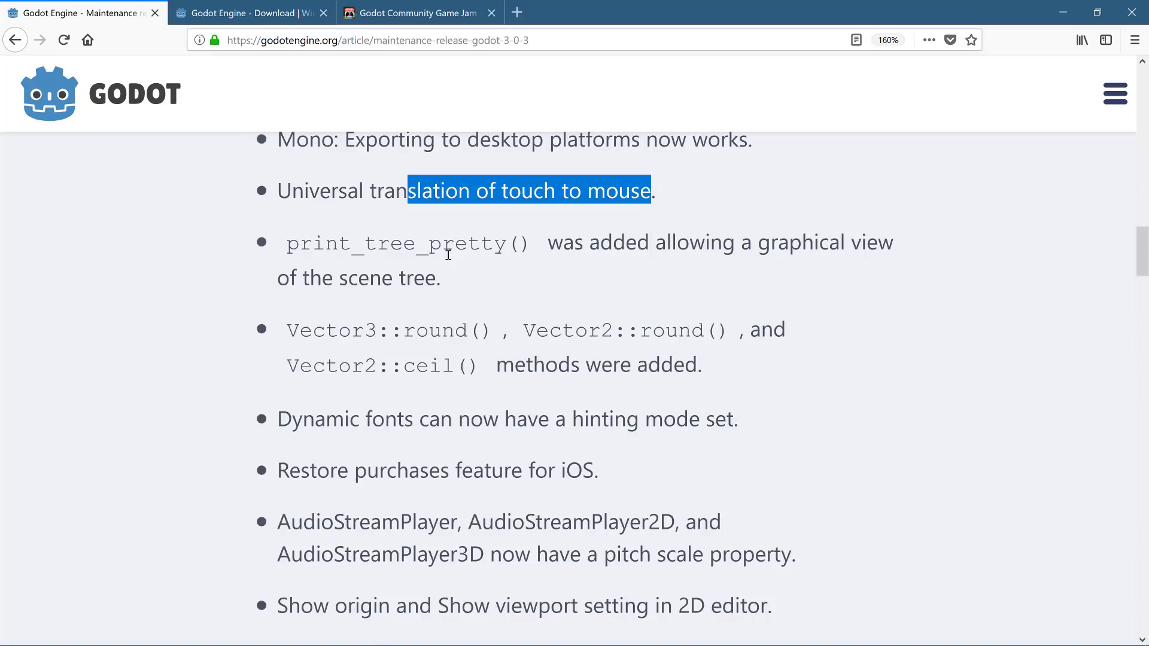
mouse_move(388, 268)
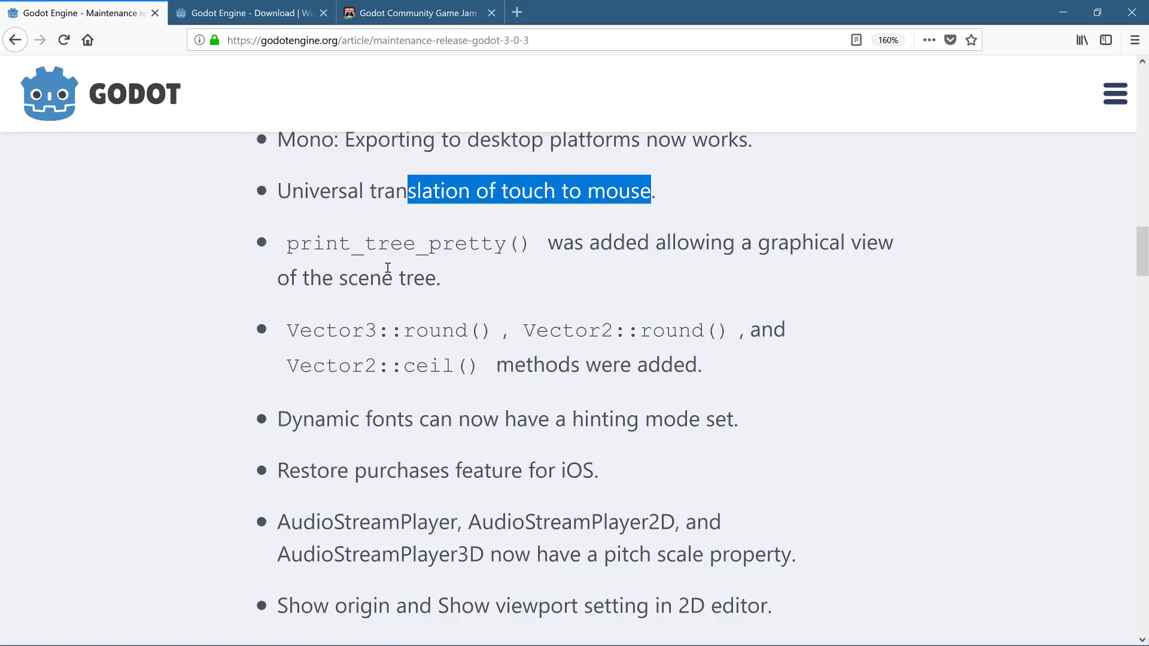
mouse_move(477, 396)
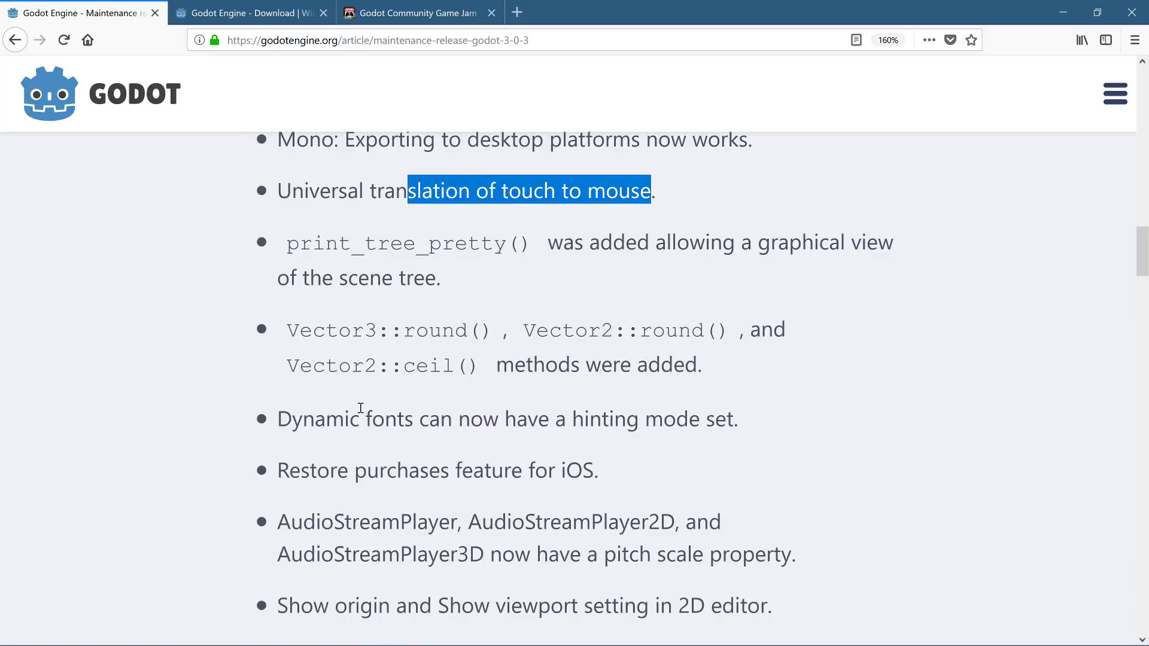
scroll("down", 3)
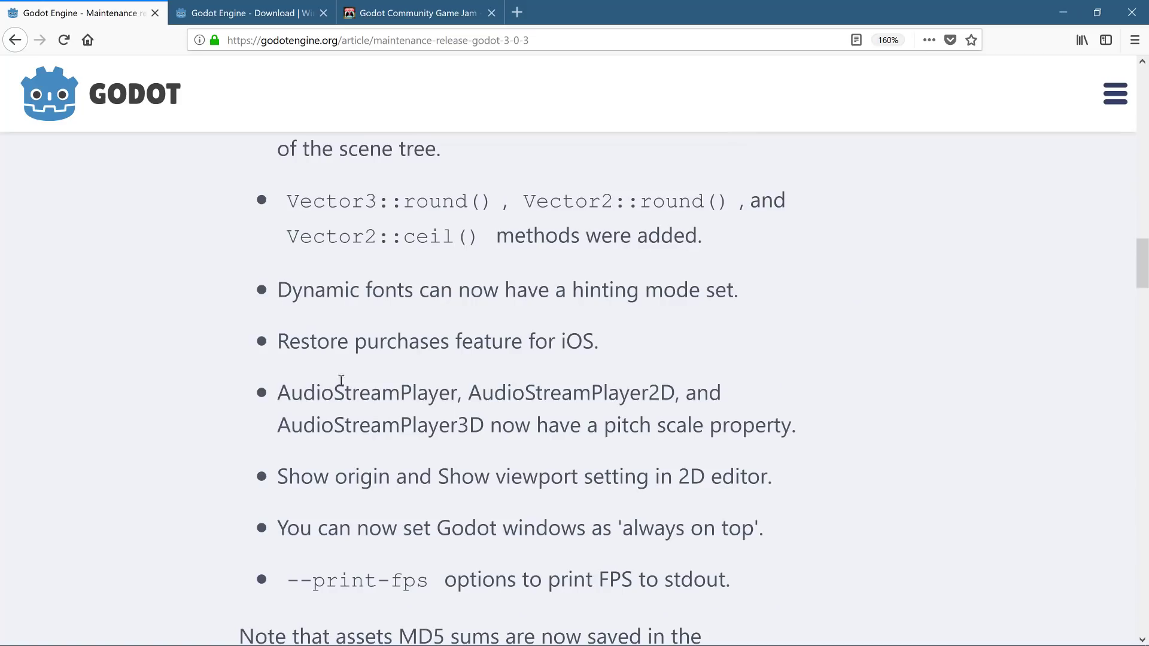
mouse_move(262, 364)
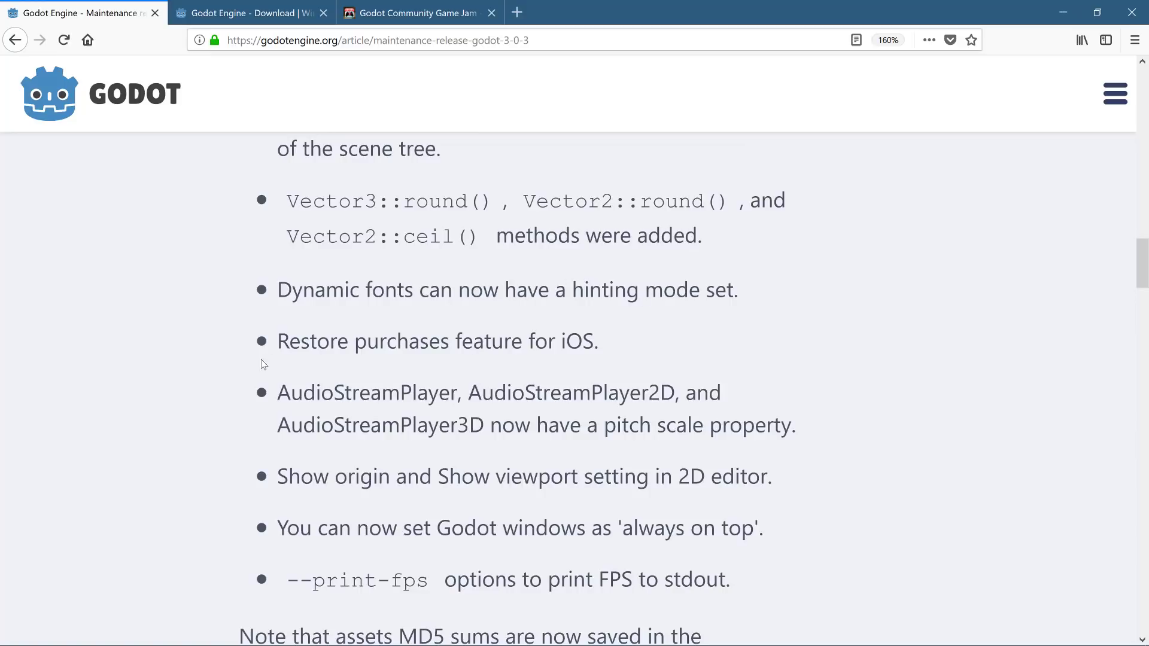
mouse_move(524, 352)
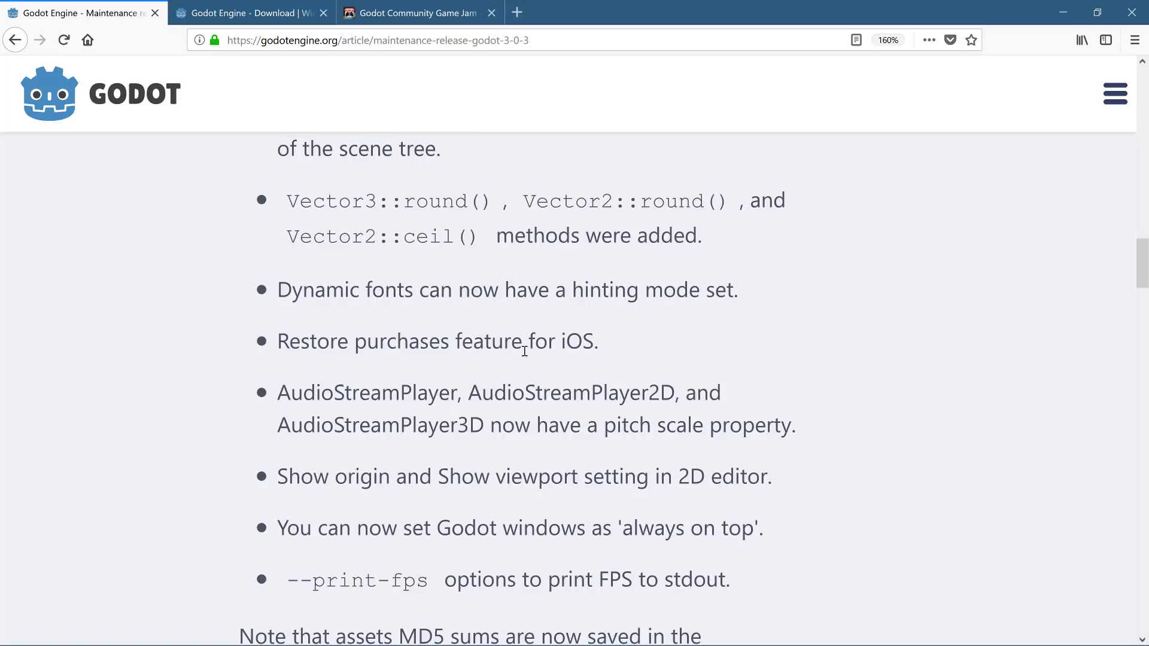
scroll("down", 3)
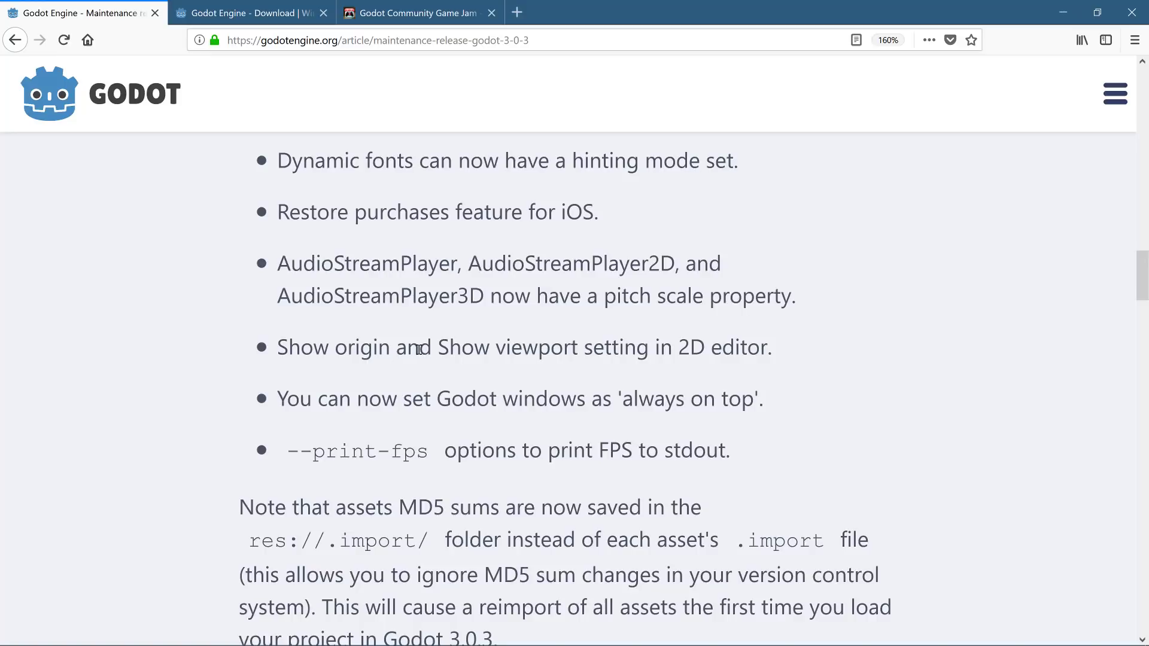
scroll("down", 3)
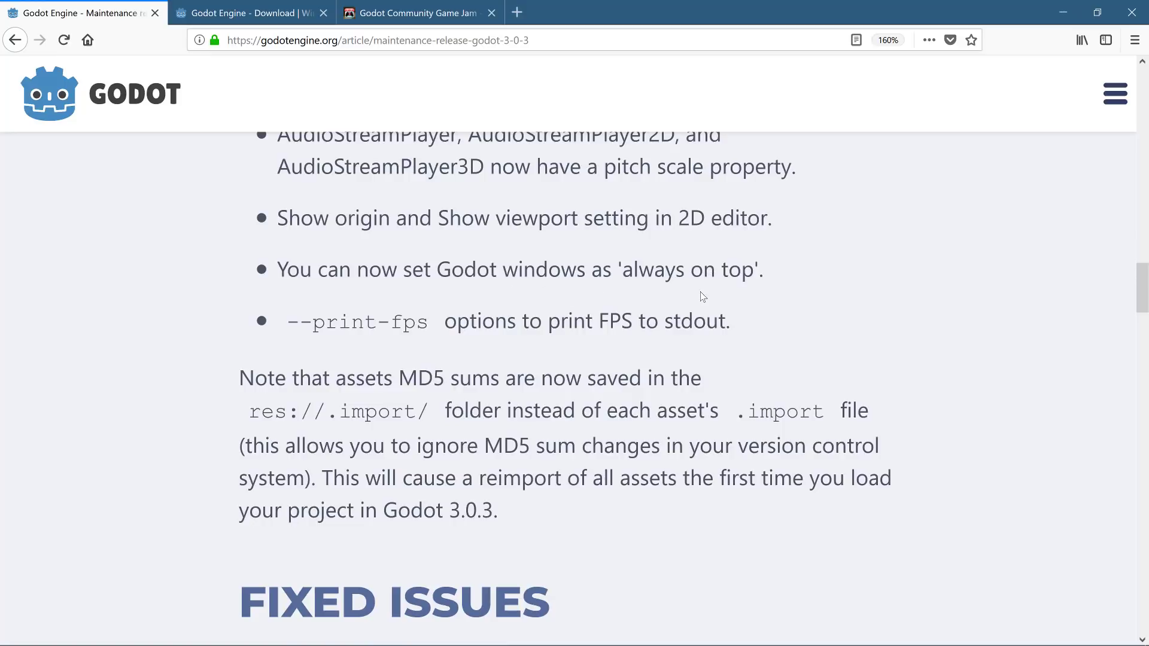
mouse_move(471, 320)
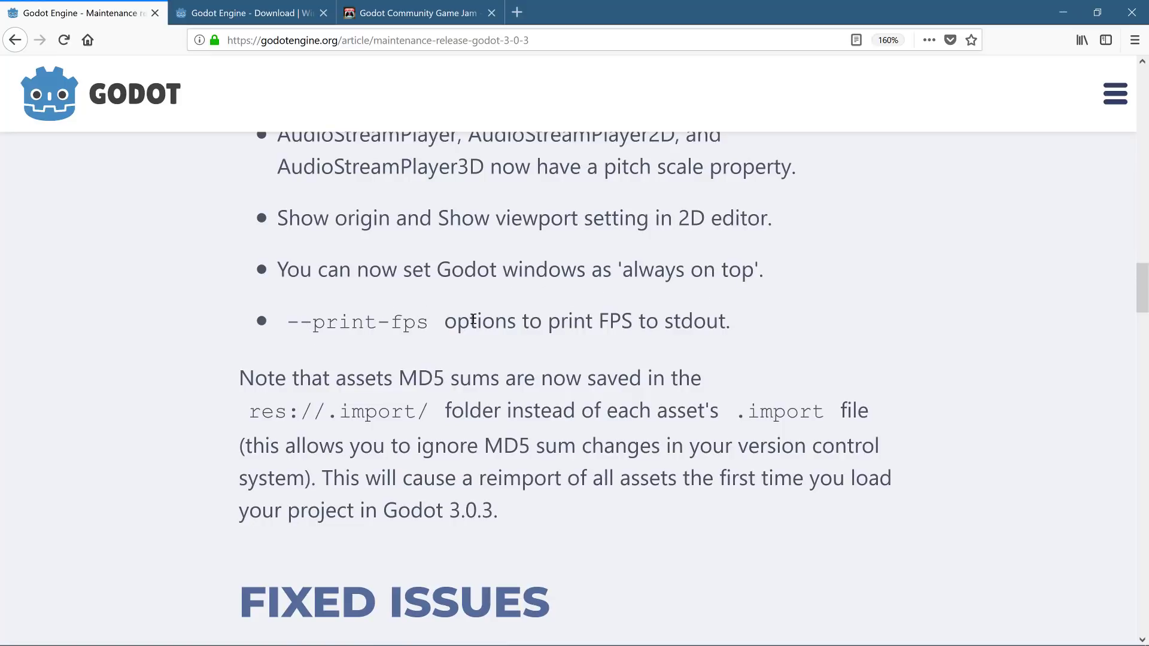
mouse_move(535, 450)
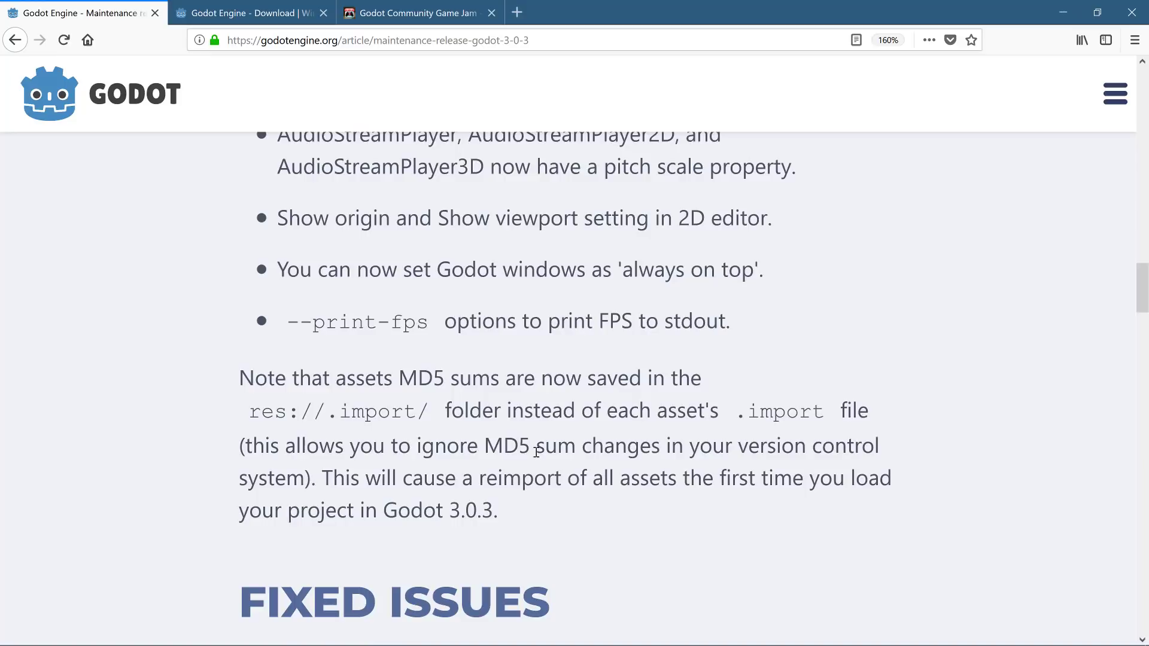
mouse_move(330, 300)
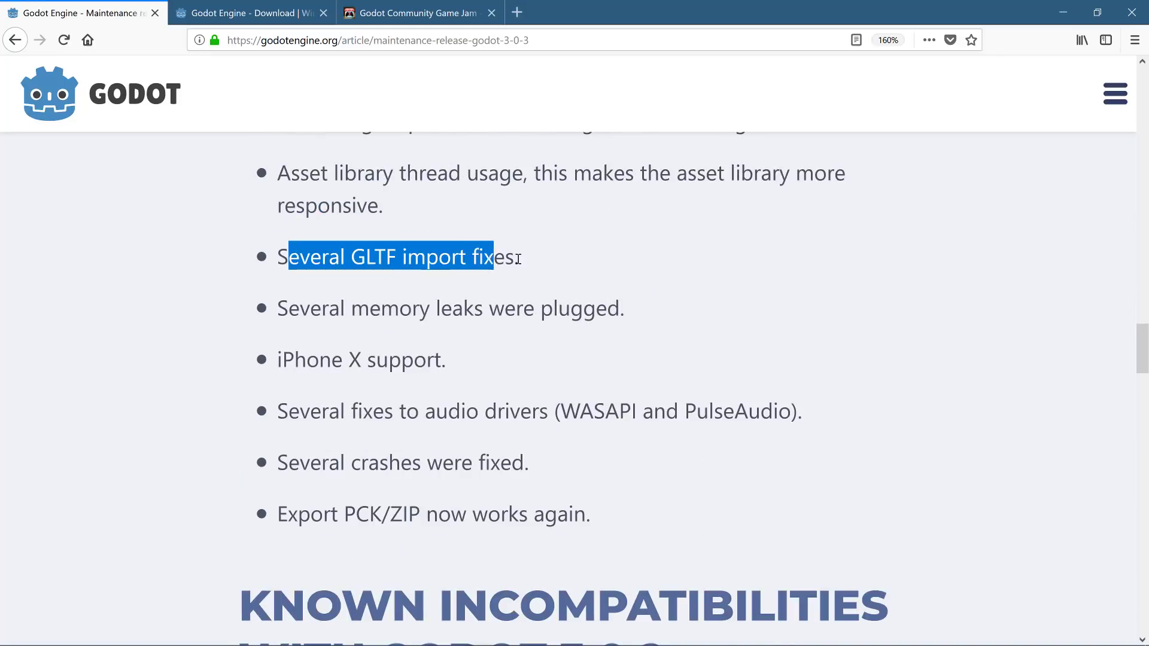
Clear the text selection and scroll through Known Incompatibilities and Known Bugs to the illustration credit
left_click(531, 265)
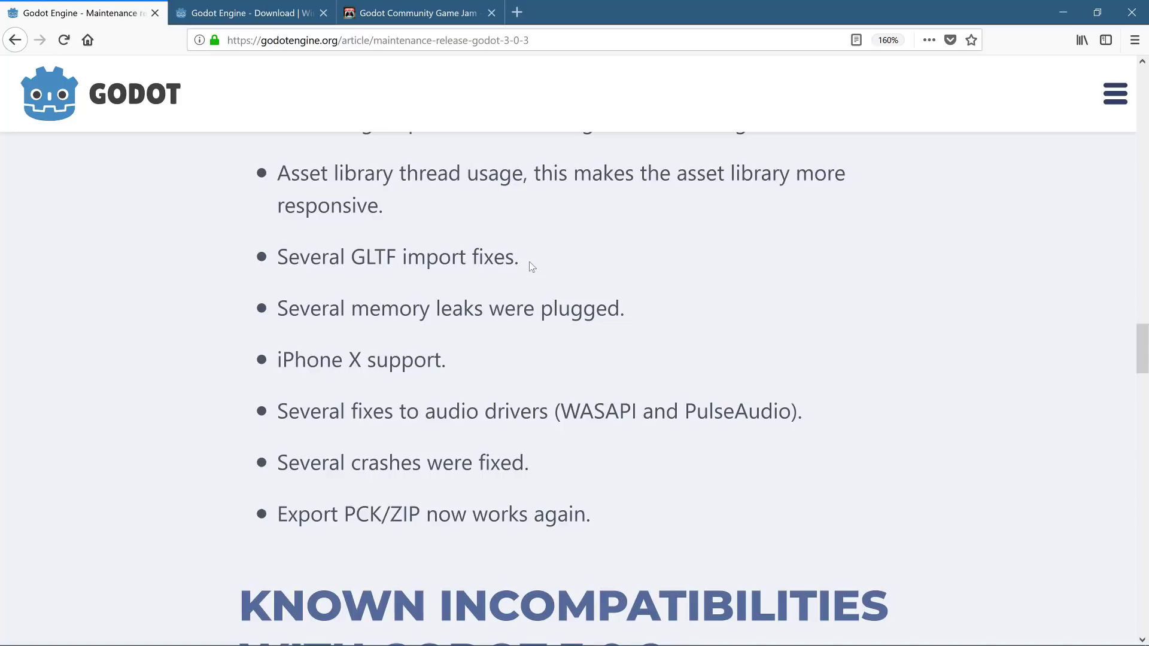
mouse_move(479, 335)
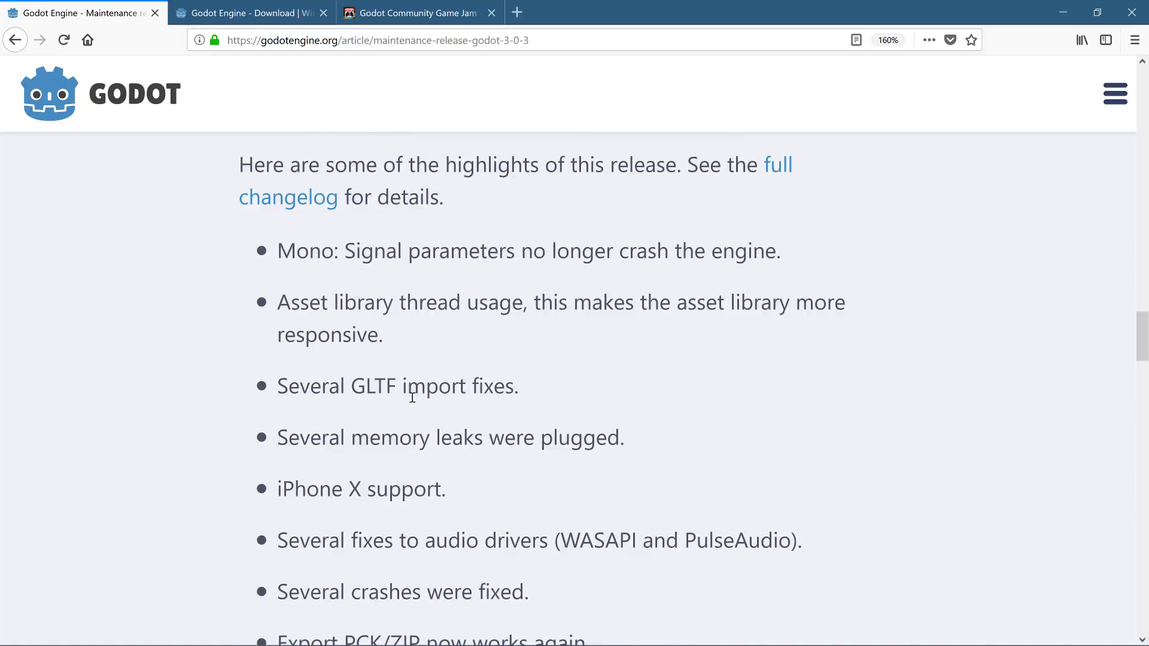
mouse_move(547, 376)
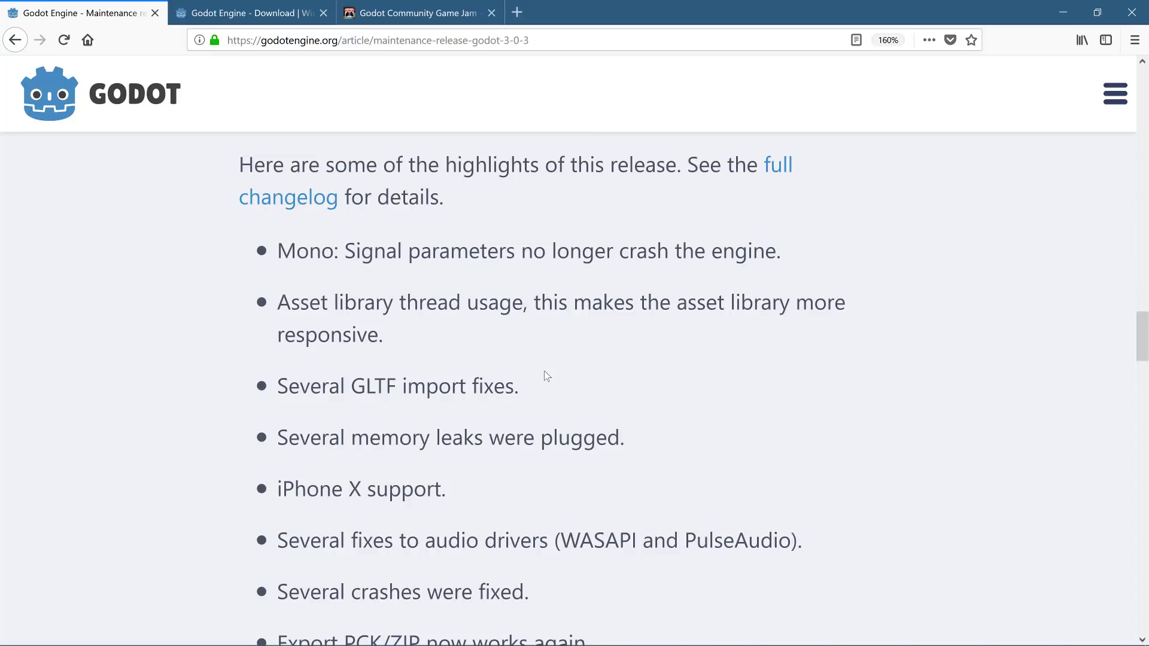
mouse_move(440, 507)
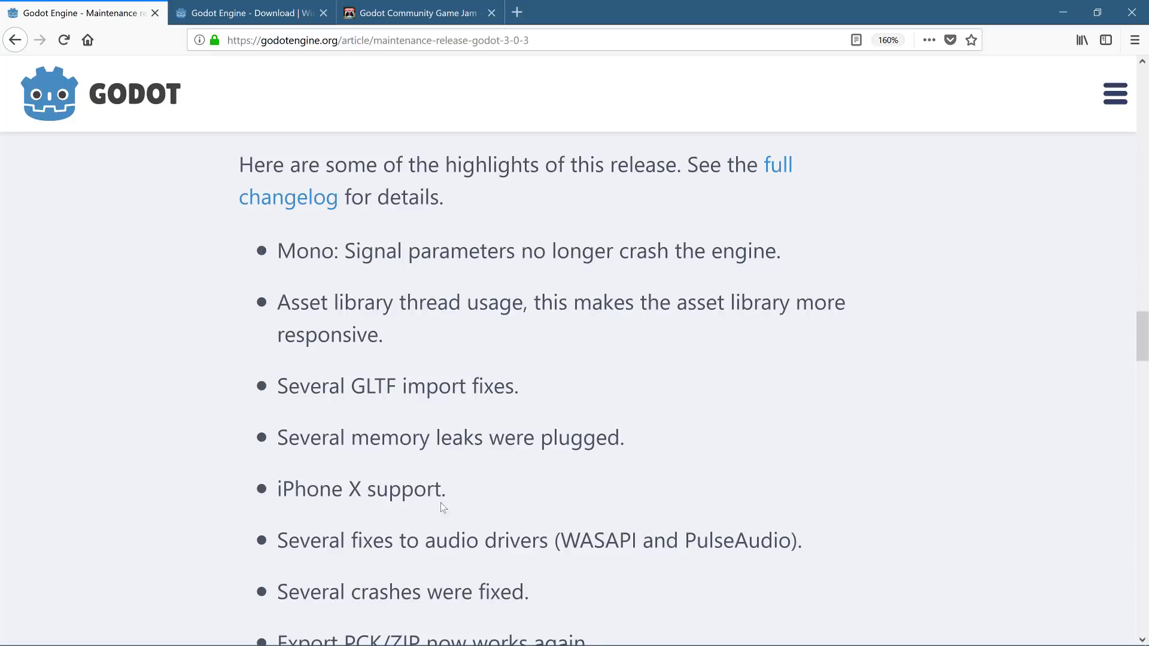
scroll("down", 3)
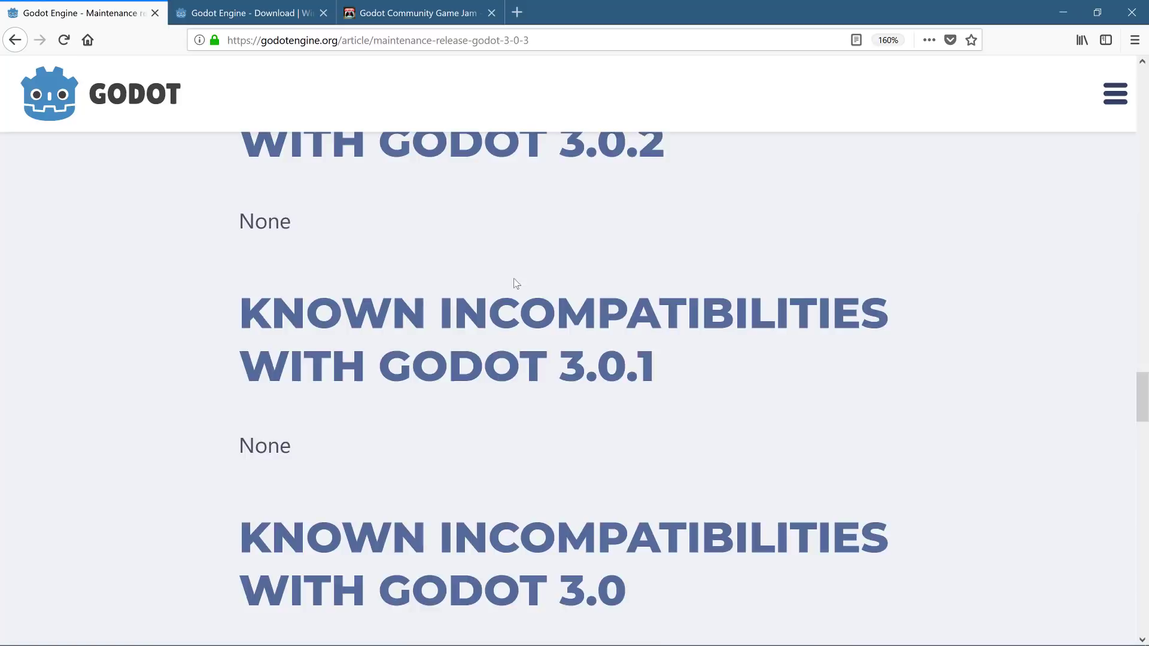
scroll("down", 3)
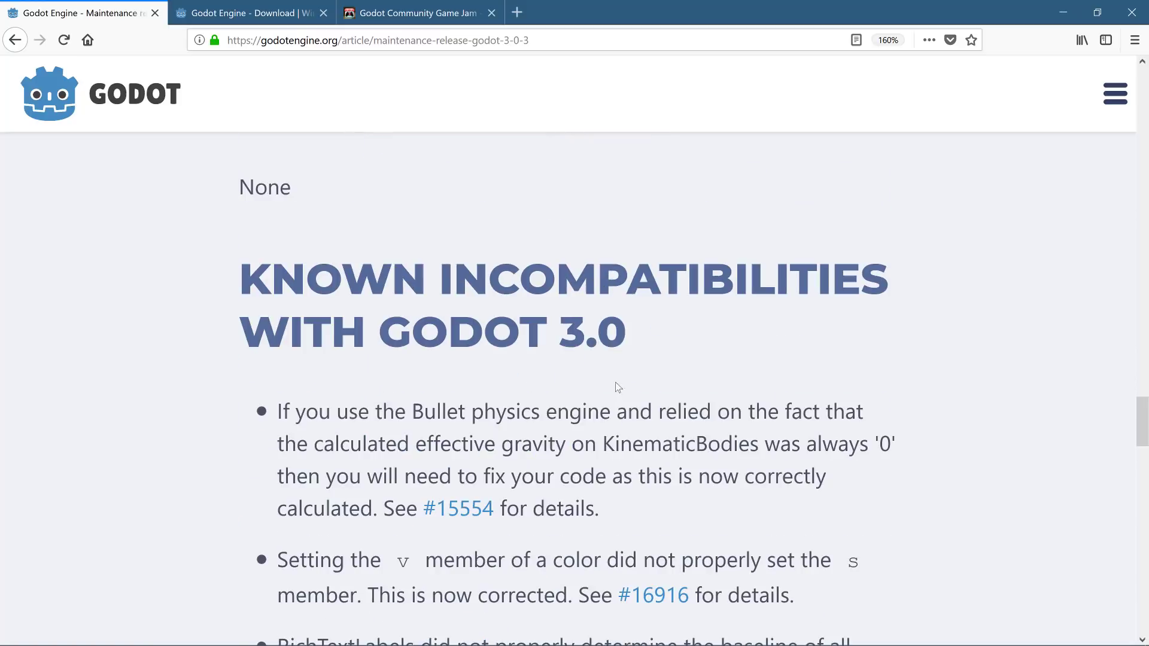
scroll("down", 3)
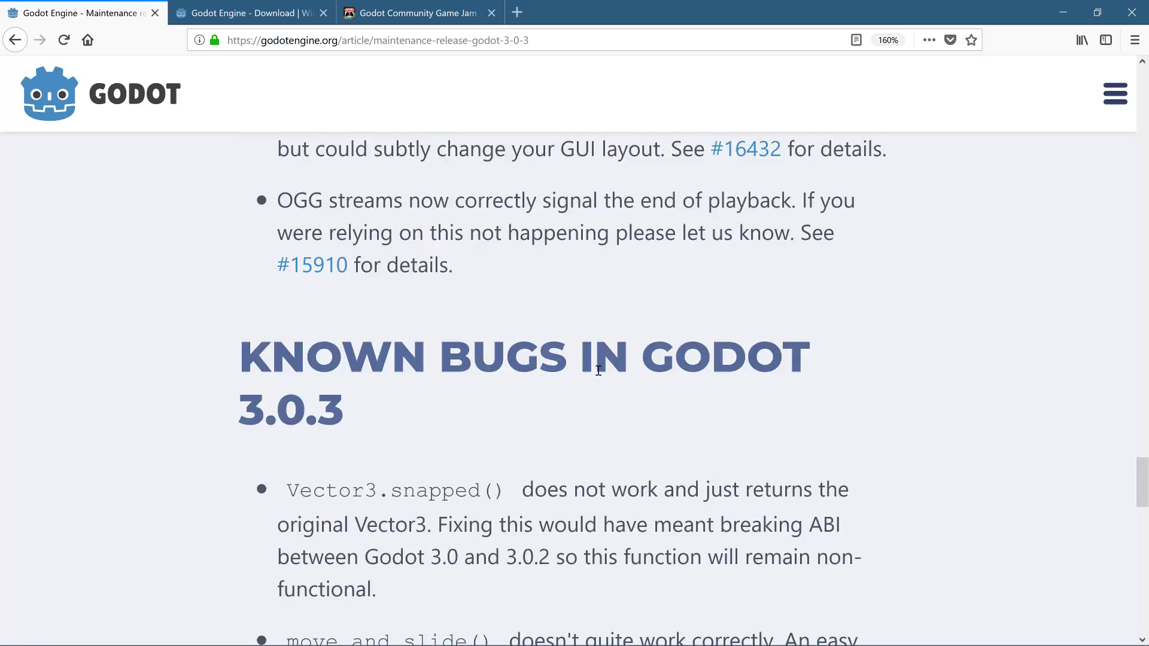
scroll("down", 3)
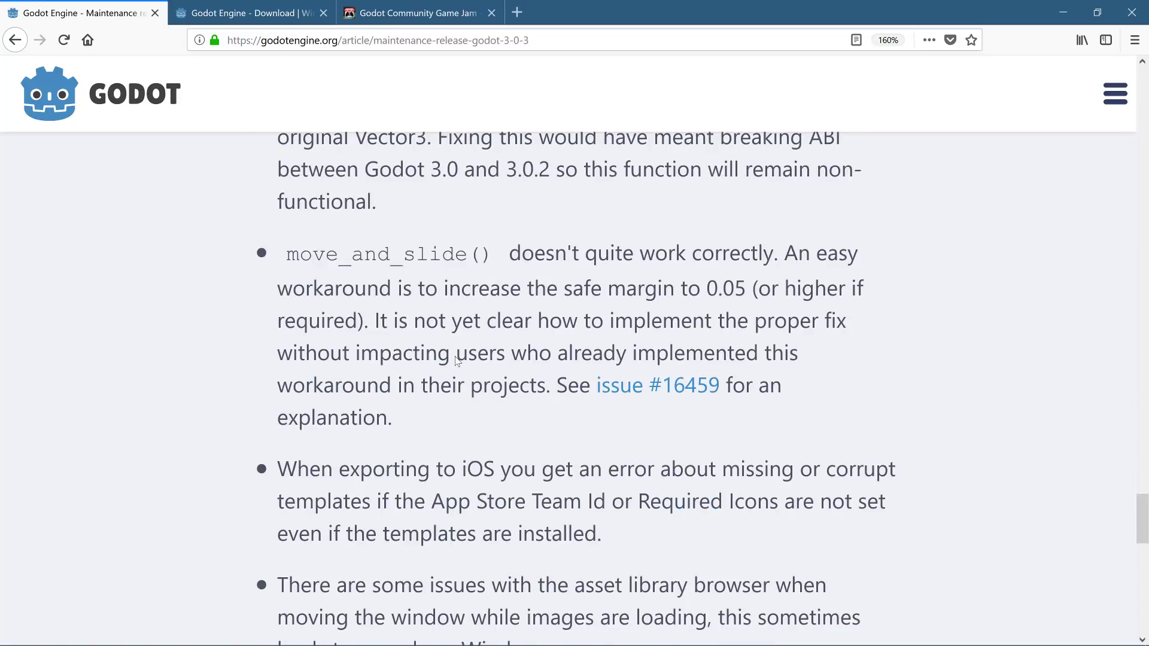
scroll("down", 3)
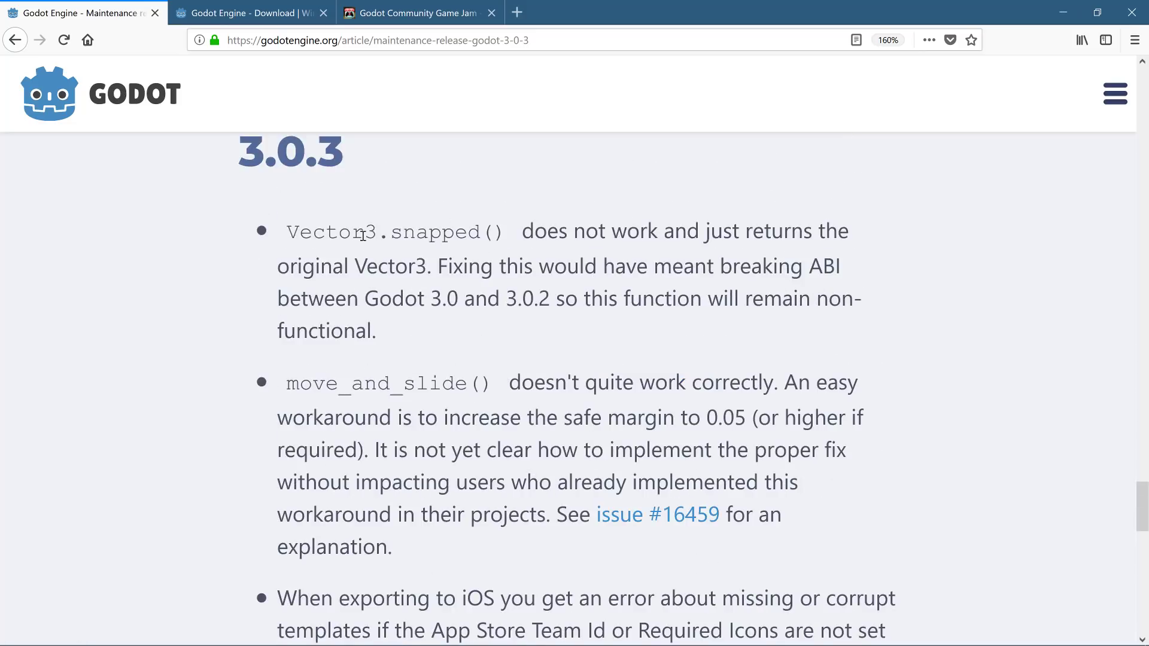
scroll("down", 3)
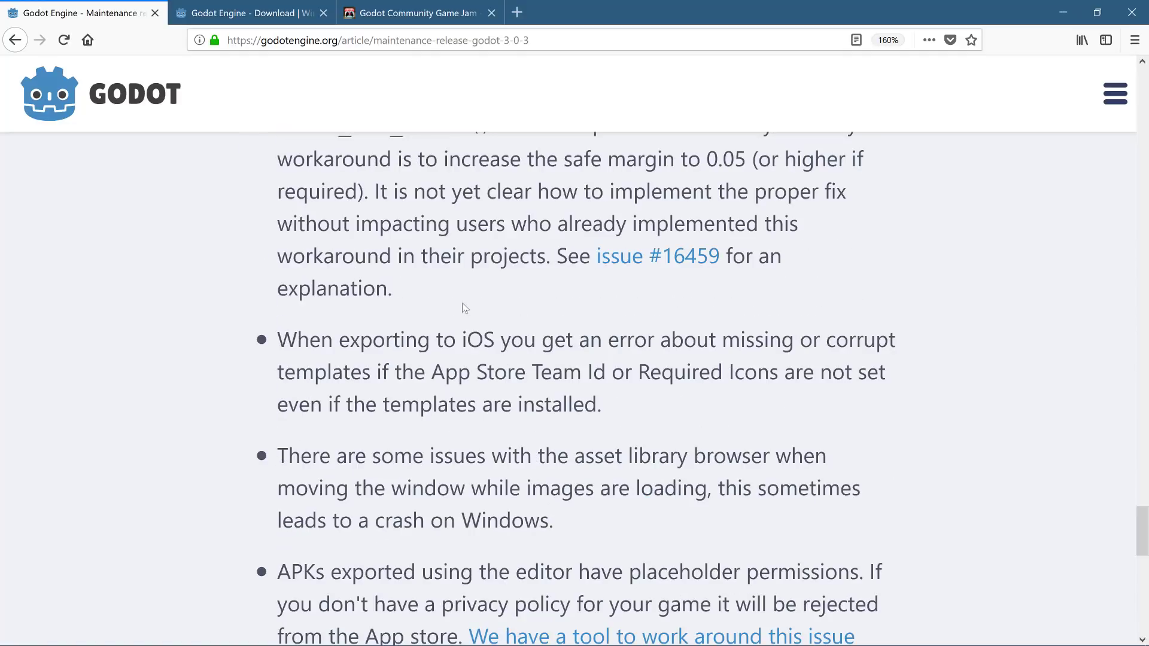
scroll("down", 3)
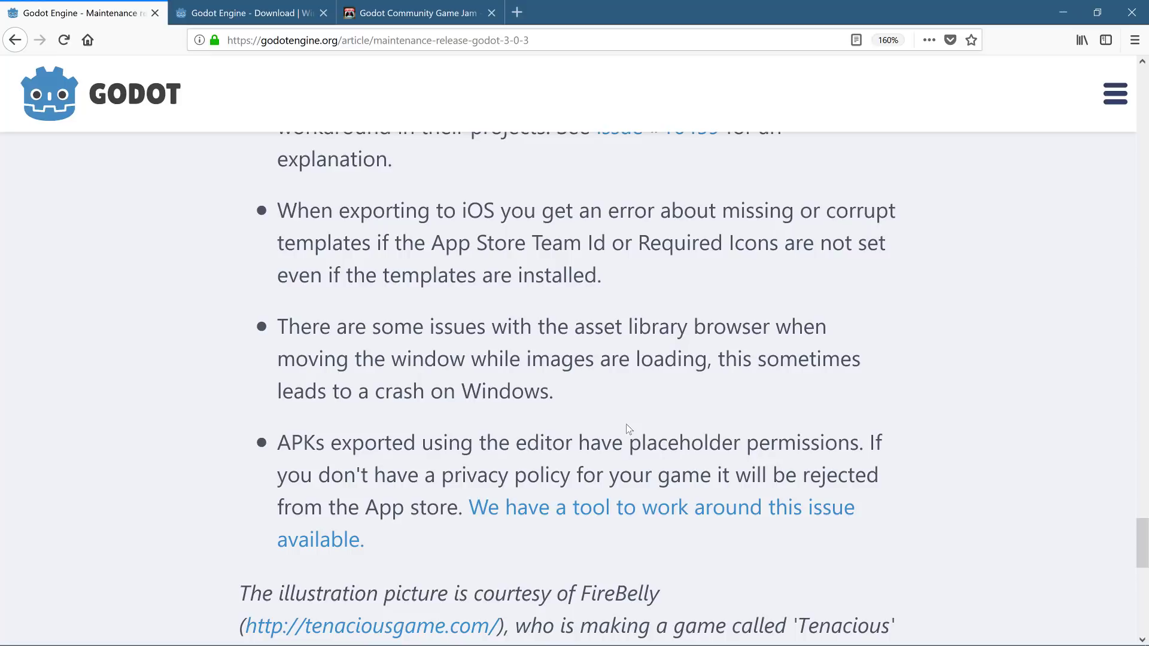
mouse_move(243, 235)
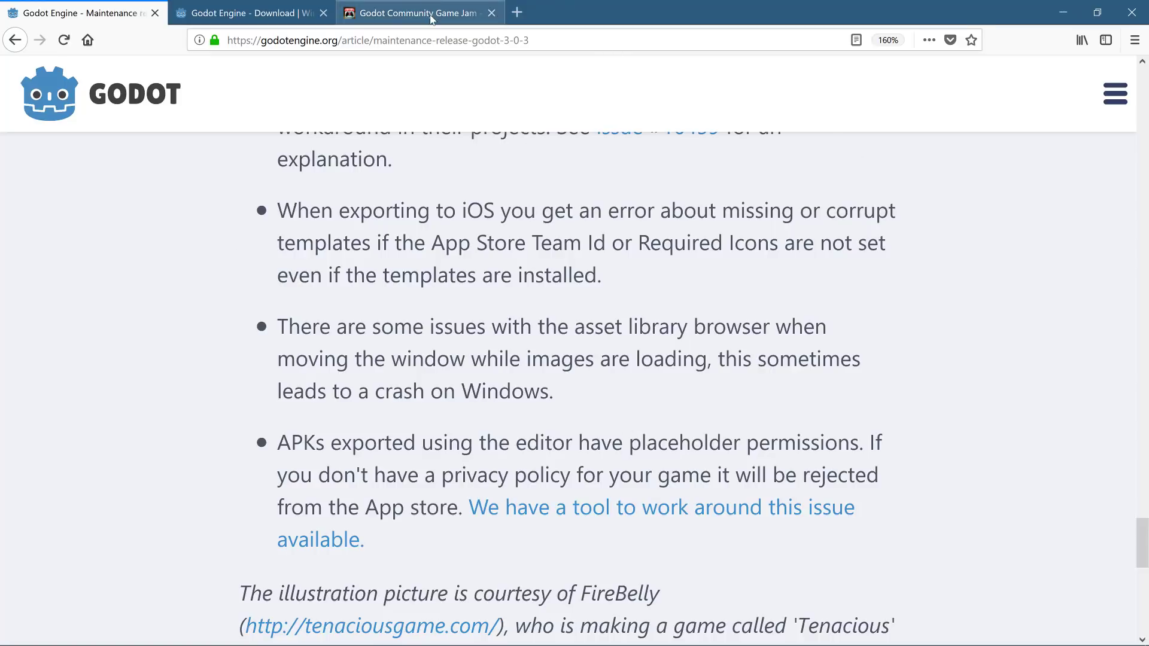
Switch to the itch.io Godot Community Game Jam June 2018 tab and scroll to its rules
left_click(415, 13)
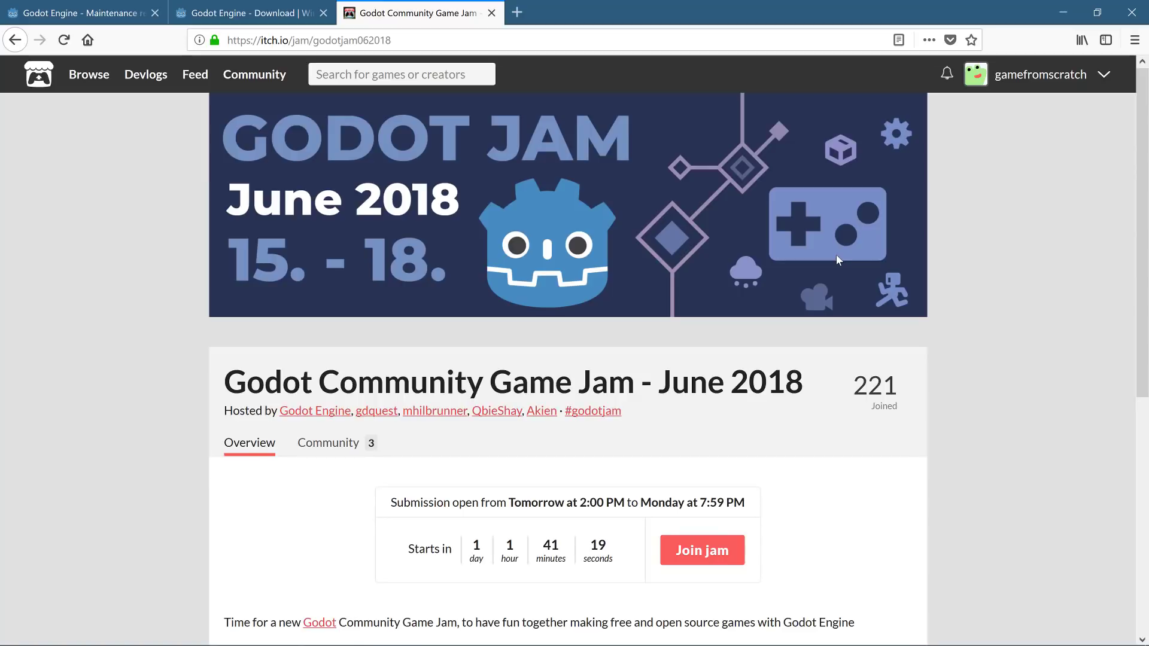
mouse_move(797, 316)
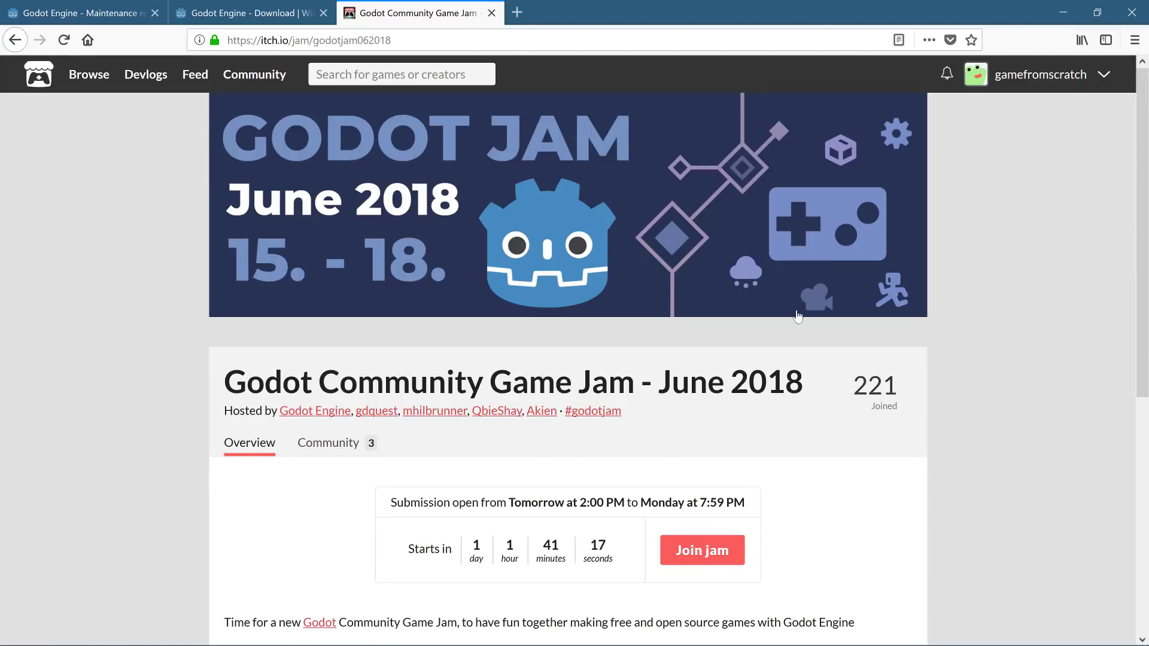
scroll("down", 3)
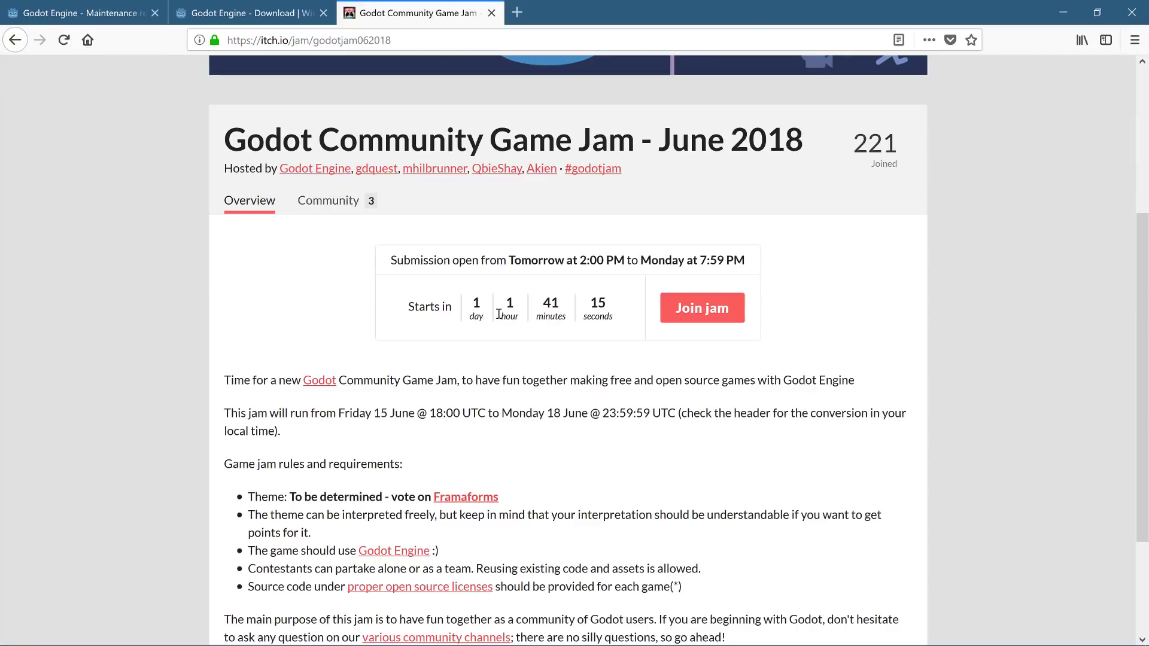
scroll("down", 3)
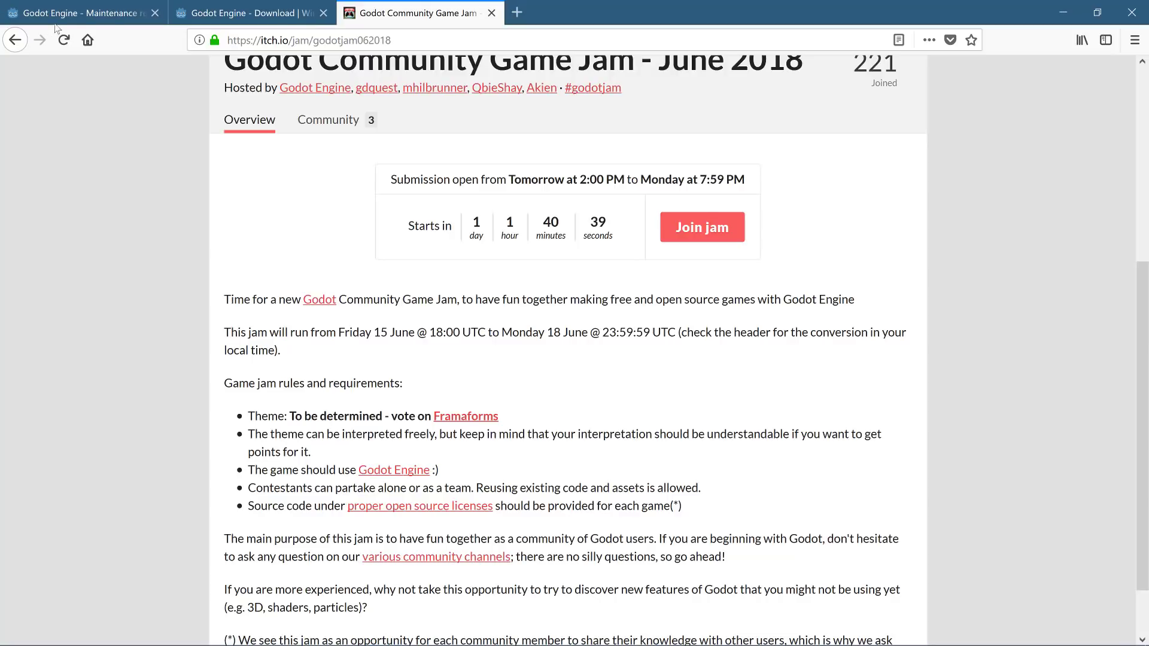
Switch back to the Godot Engine - Download tab with the 3.0.3 Windows options
left_click(249, 13)
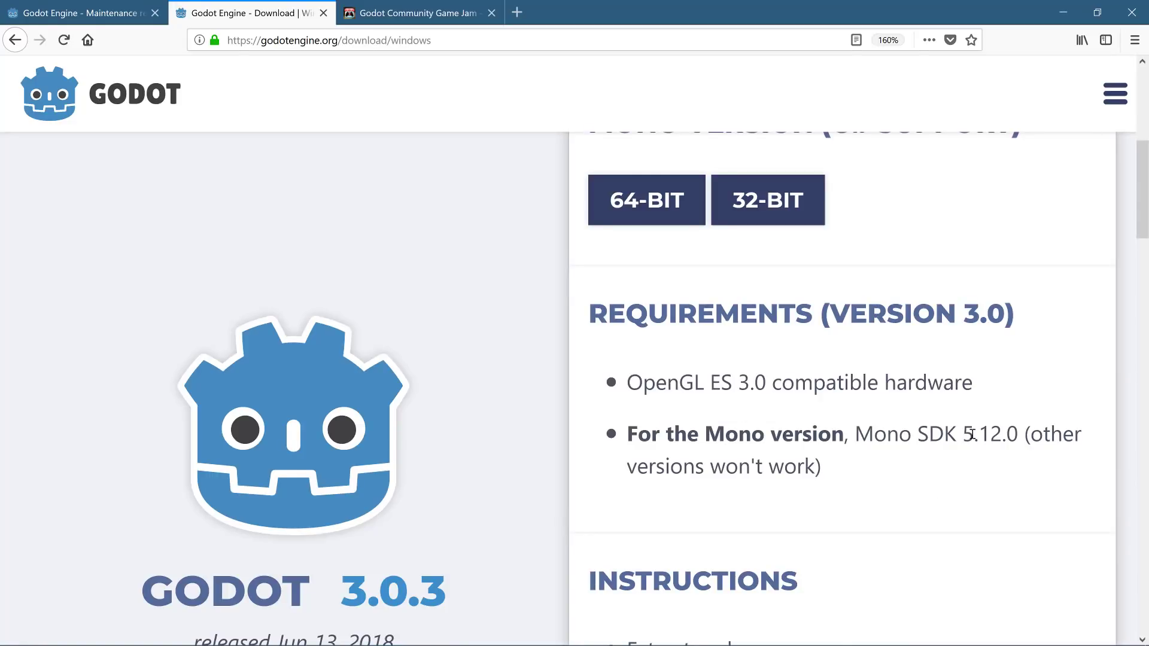
mouse_move(1074, 454)
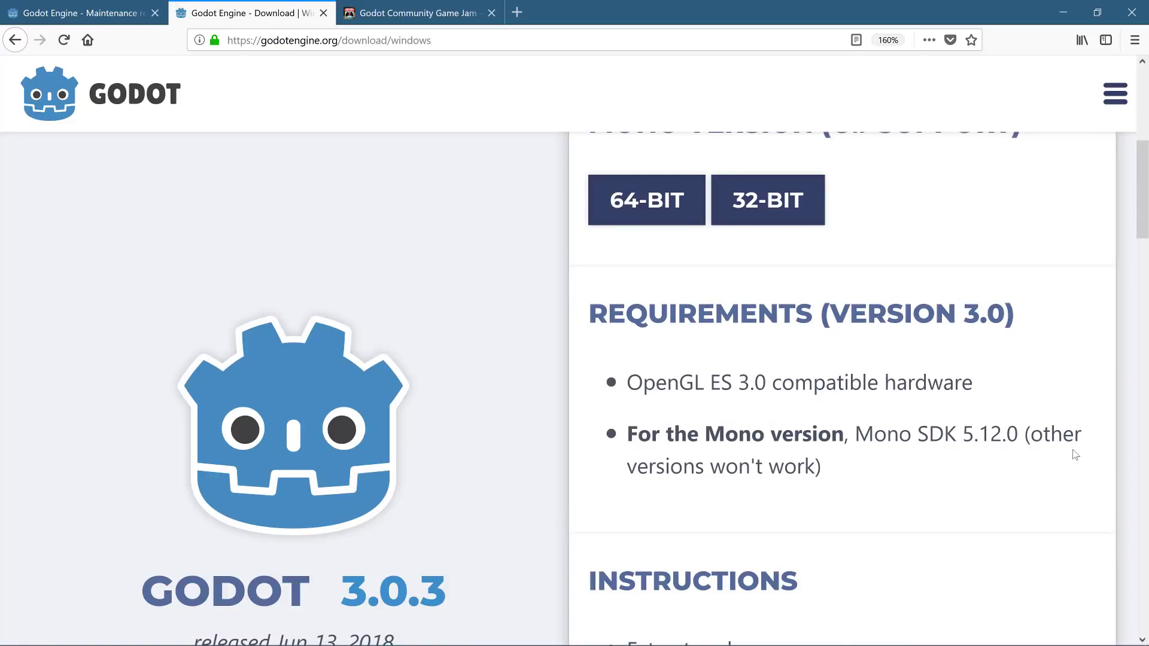